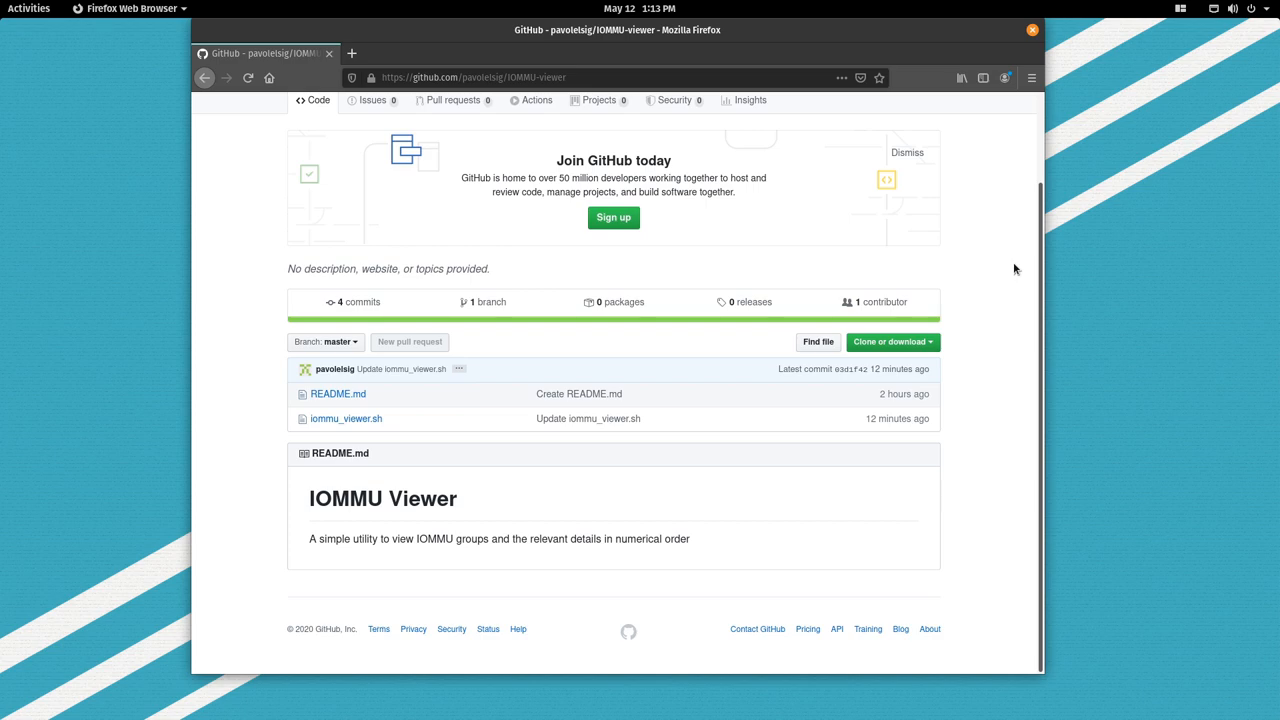
pyautogui.moveTo(936, 342)
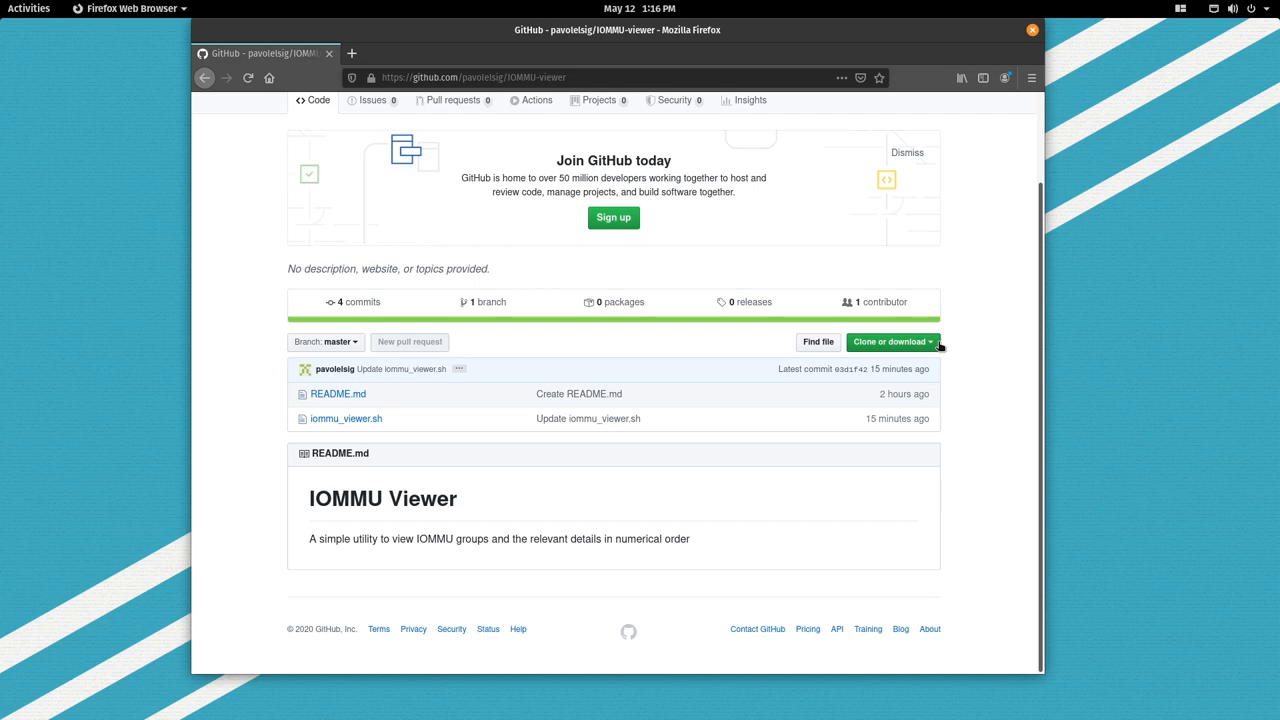
pyautogui.moveTo(966, 358)
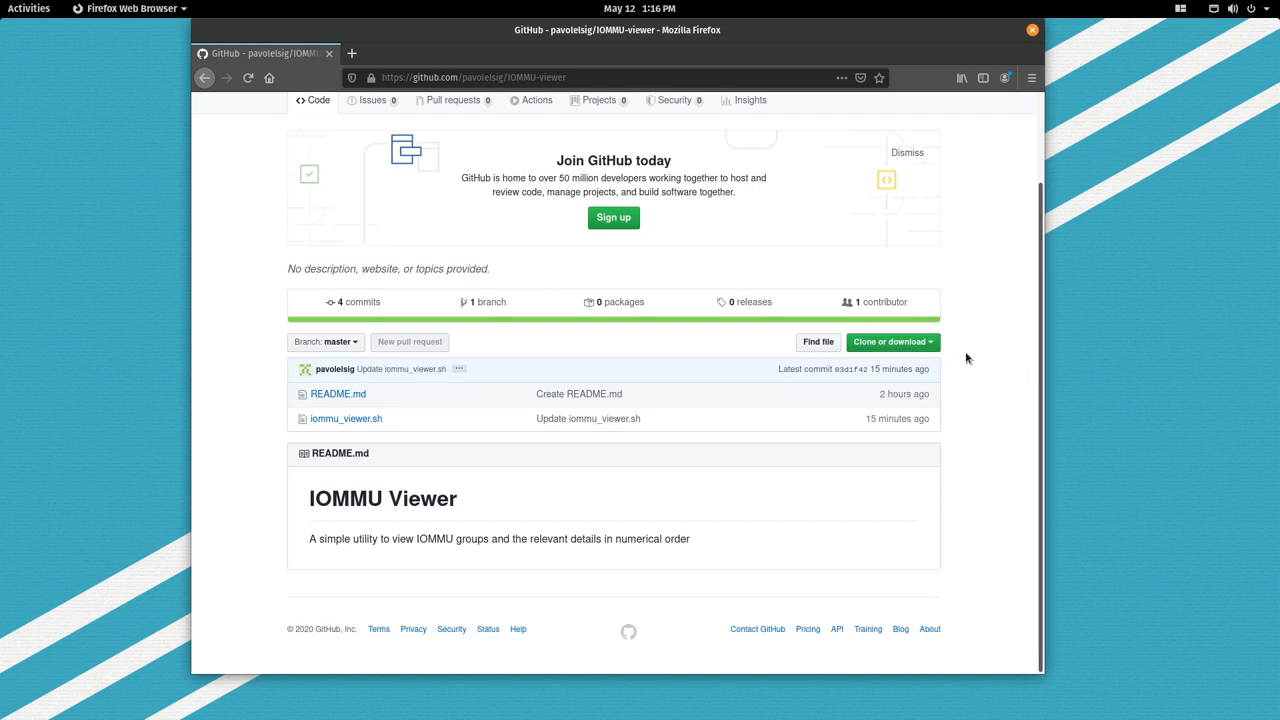
# Download the IOMMU-viewer repository from GitHub as a ZIP file and save it
pyautogui.click(889, 341)
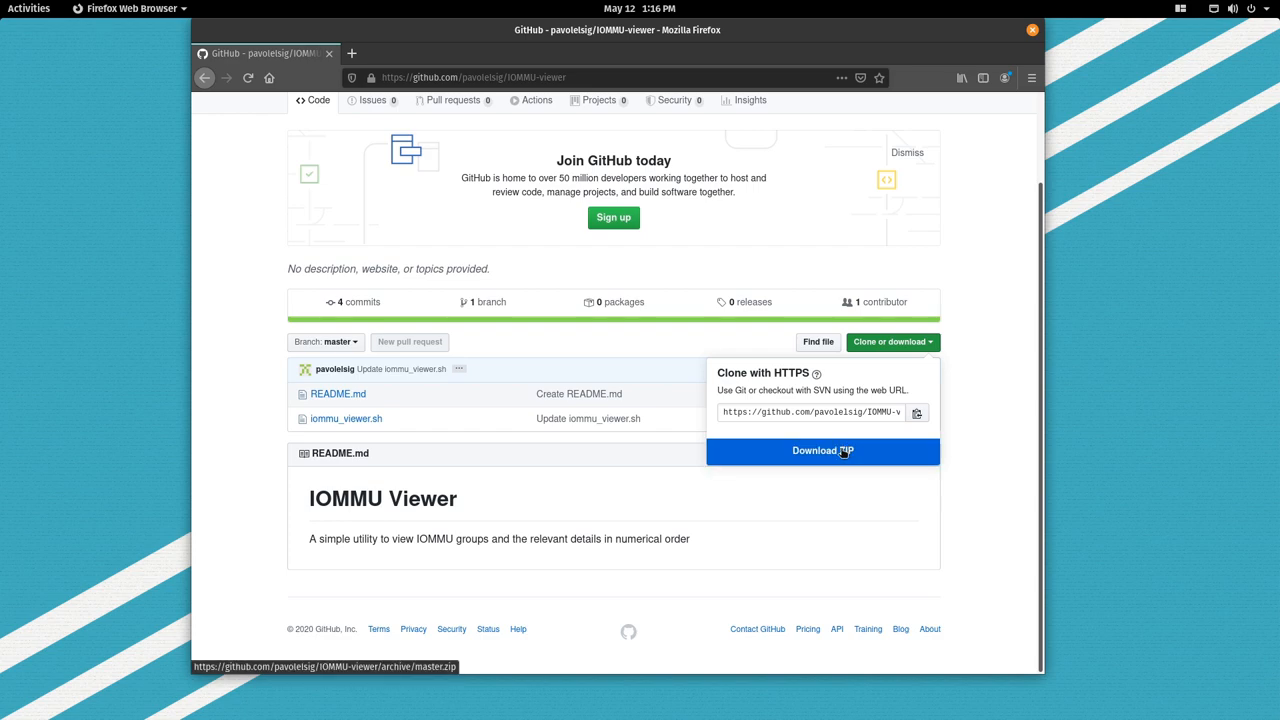
pyautogui.click(822, 450)
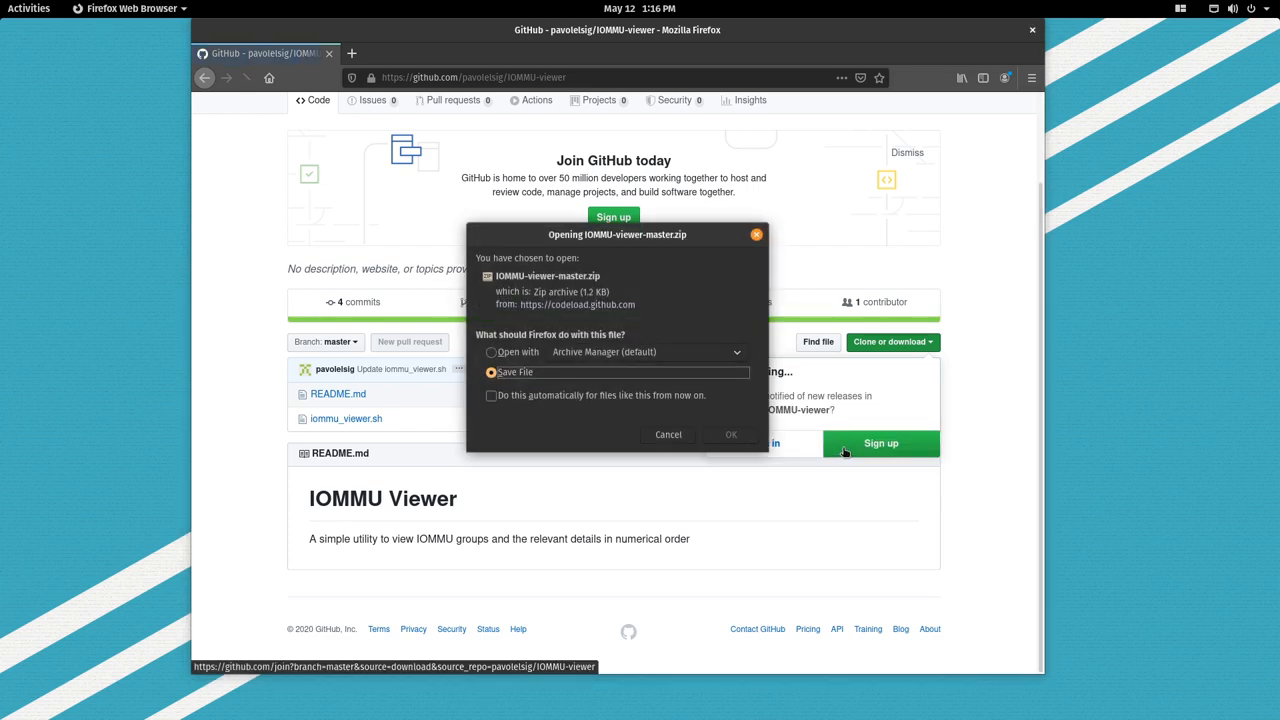
pyautogui.click(731, 434)
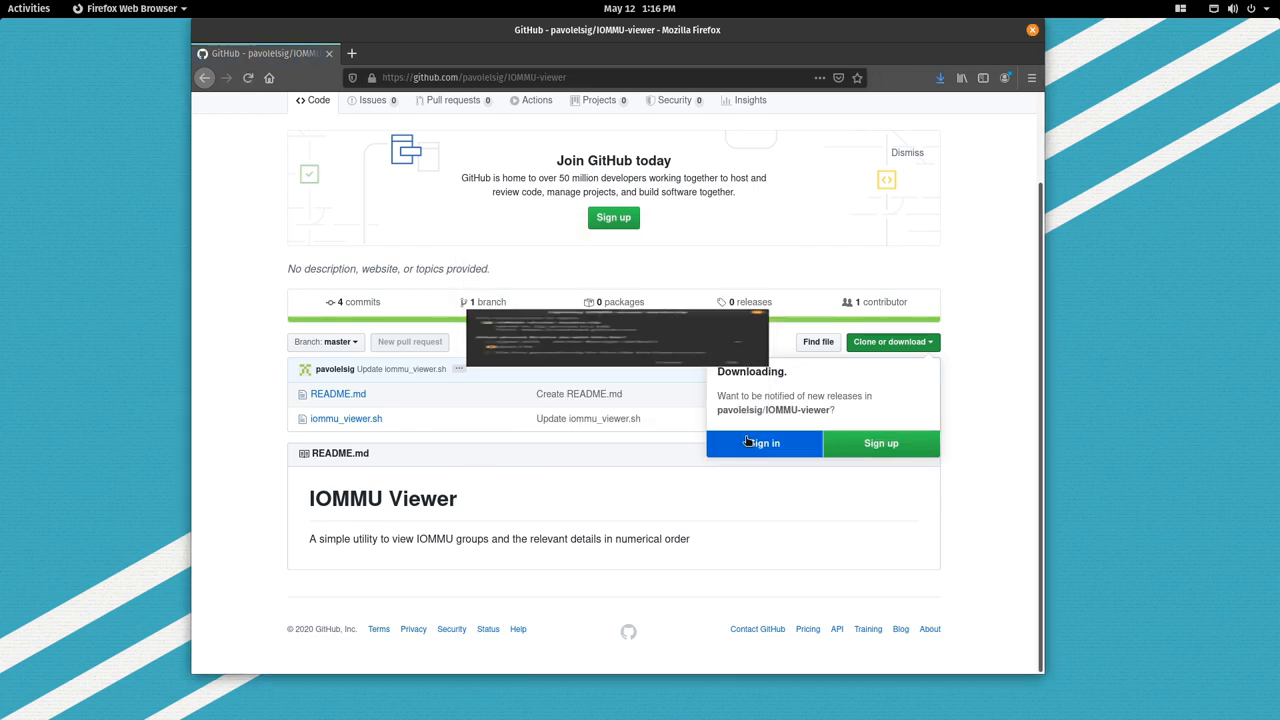
pyautogui.click(938, 77)
pyautogui.write('cd')
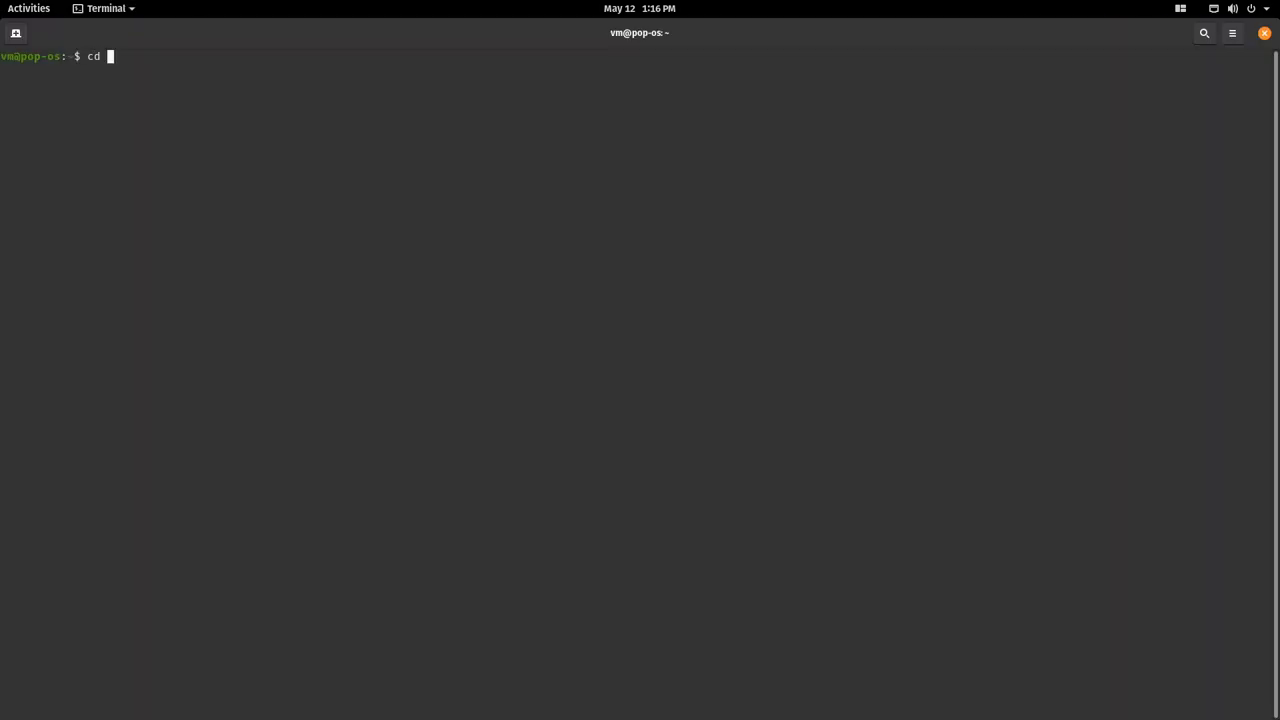
# Change into Downloads/IOMMU-viewer-master and run chmod +x on iommu_viewer.sh
pyautogui.write('Downloads/IOMMU-viewer-master/')
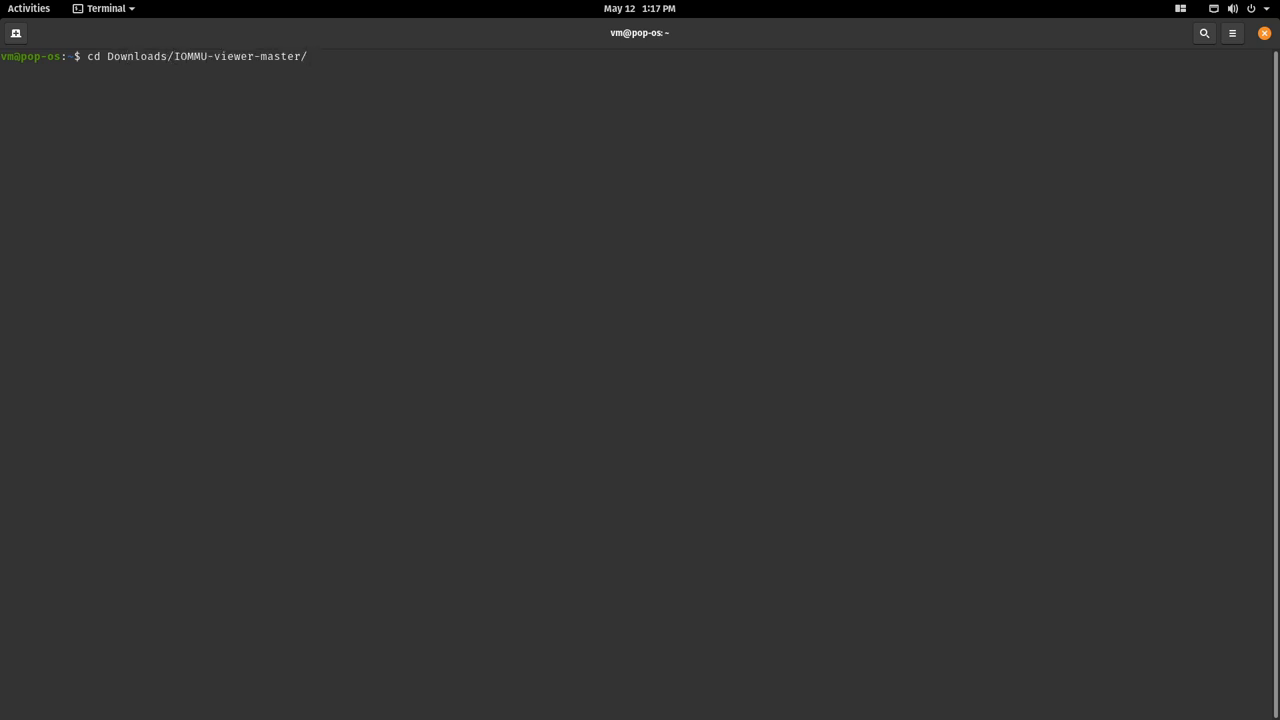
pyautogui.press('Return')
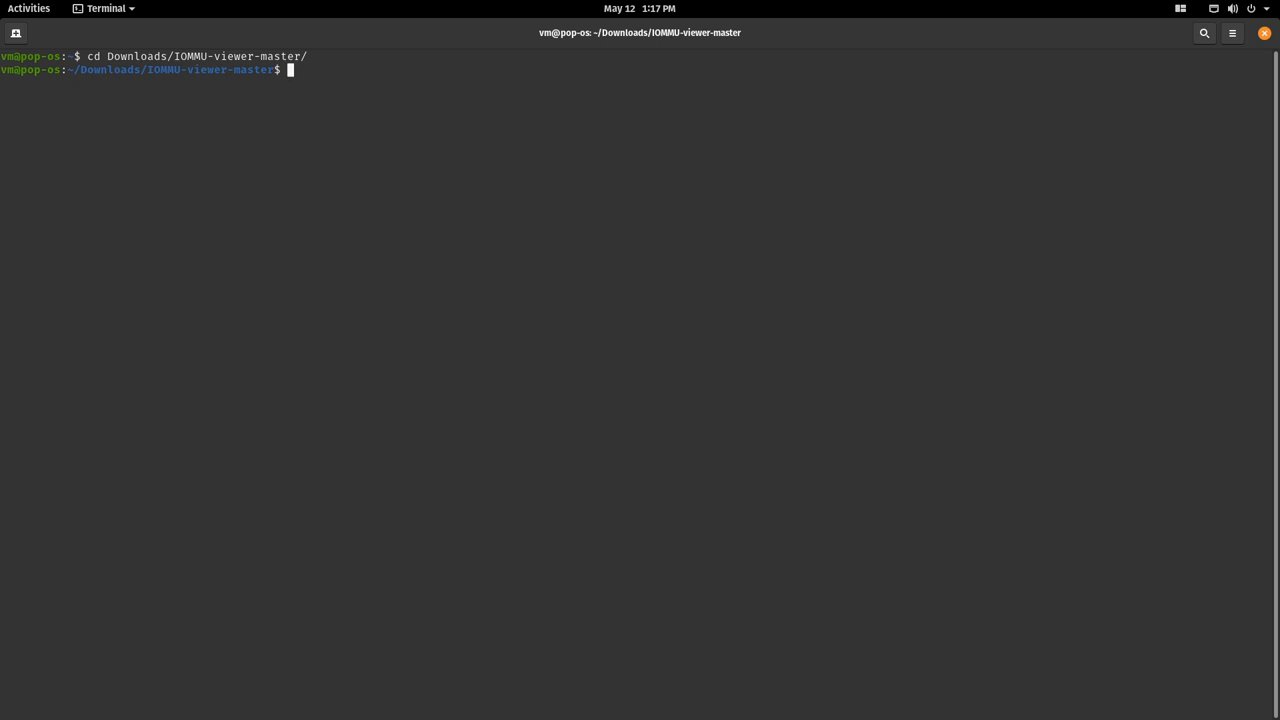
pyautogui.write('ch')
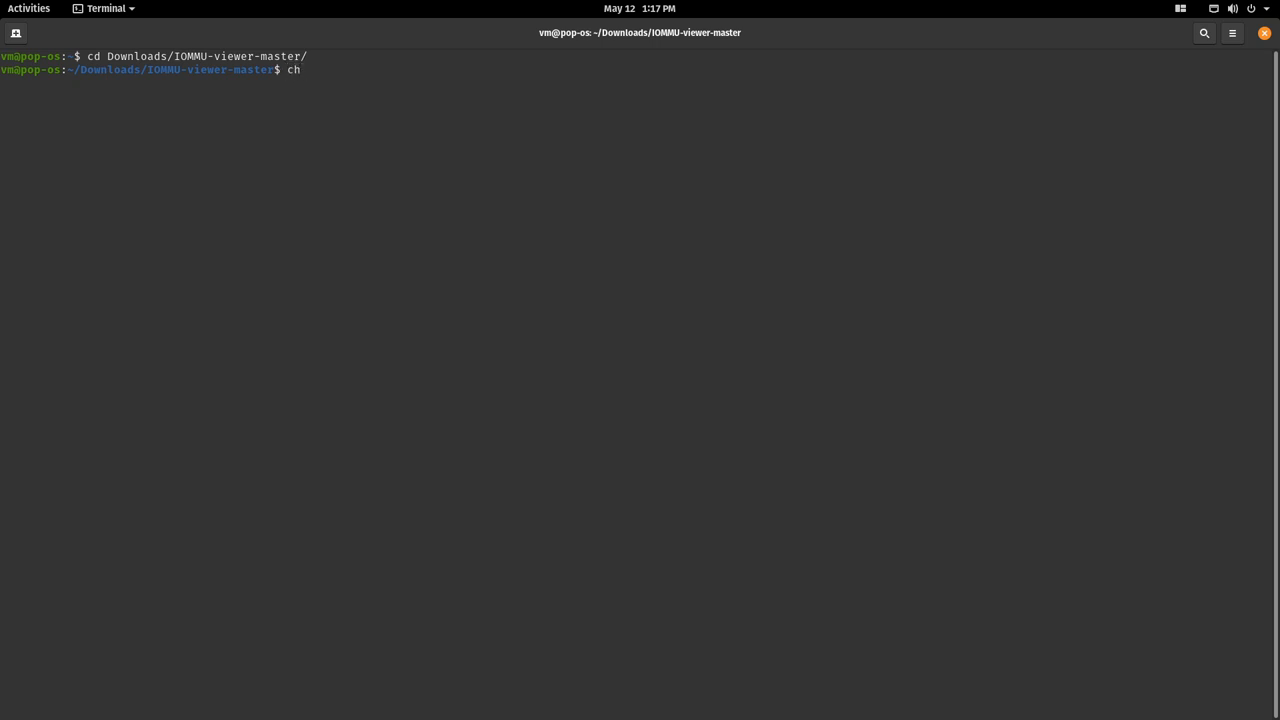
pyautogui.write('mod')
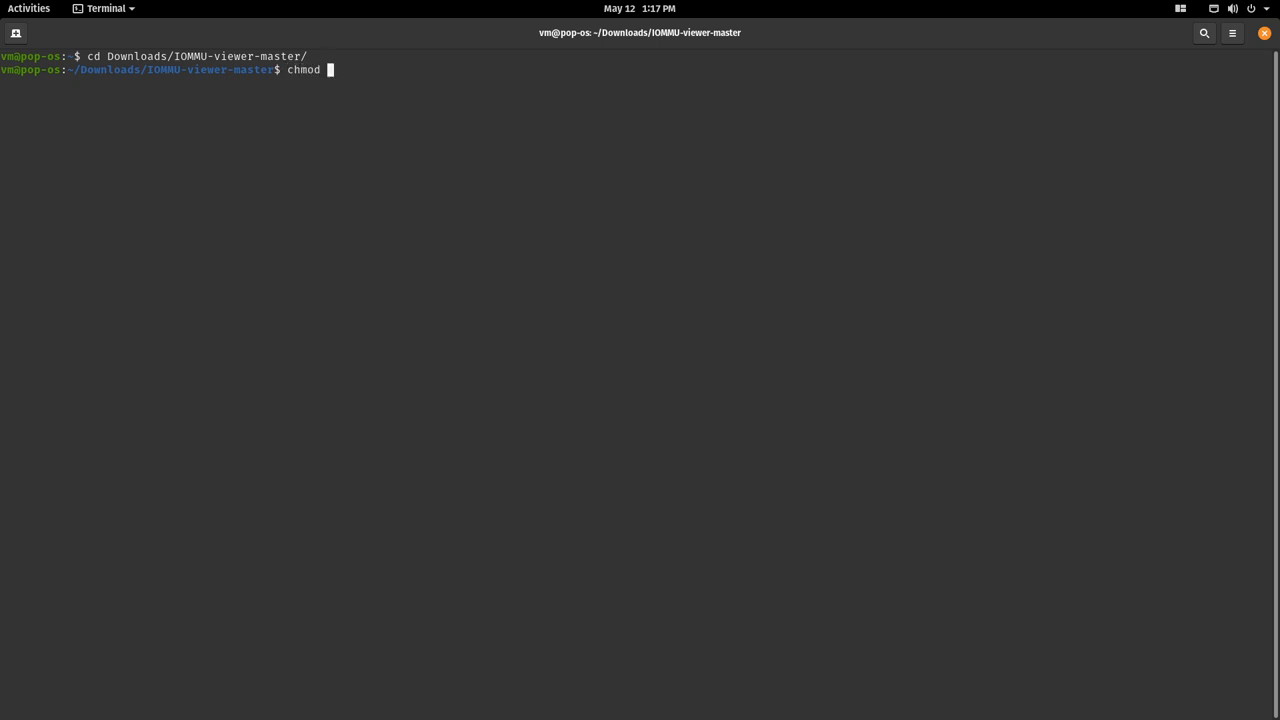
pyautogui.write('+x')
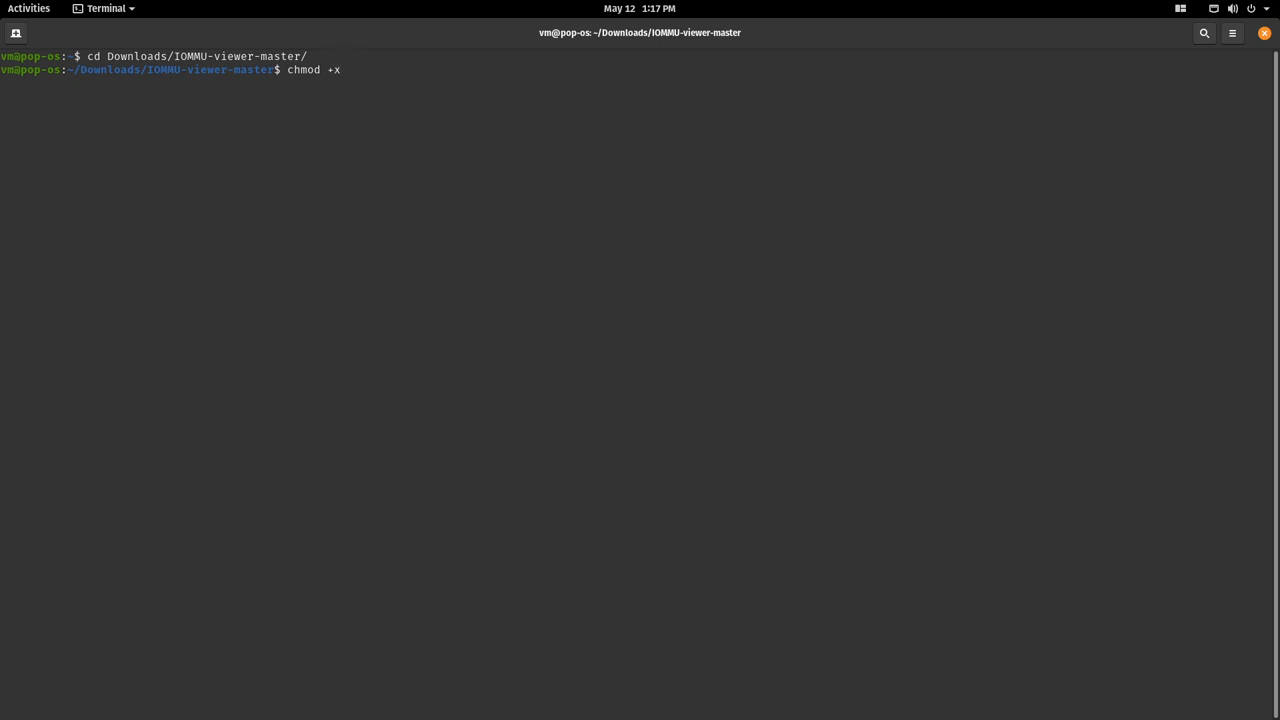
pyautogui.write('iommu_viewer.sh')
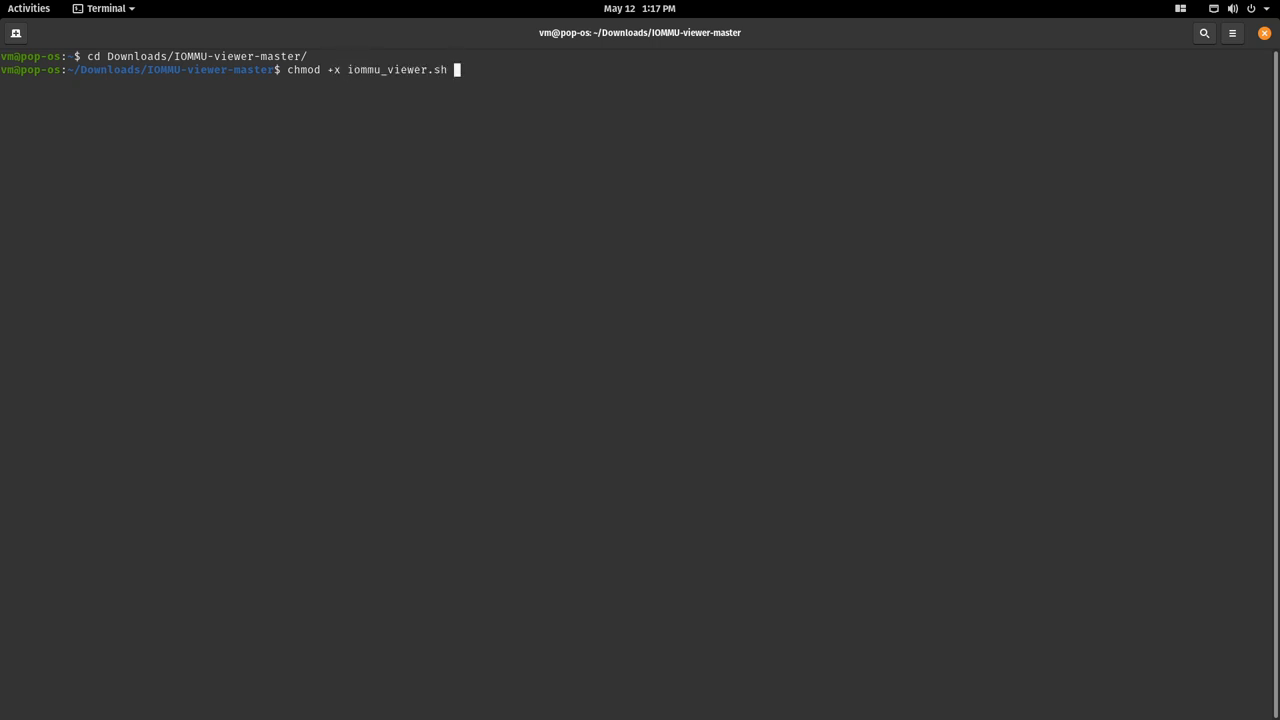
pyautogui.press('Return')
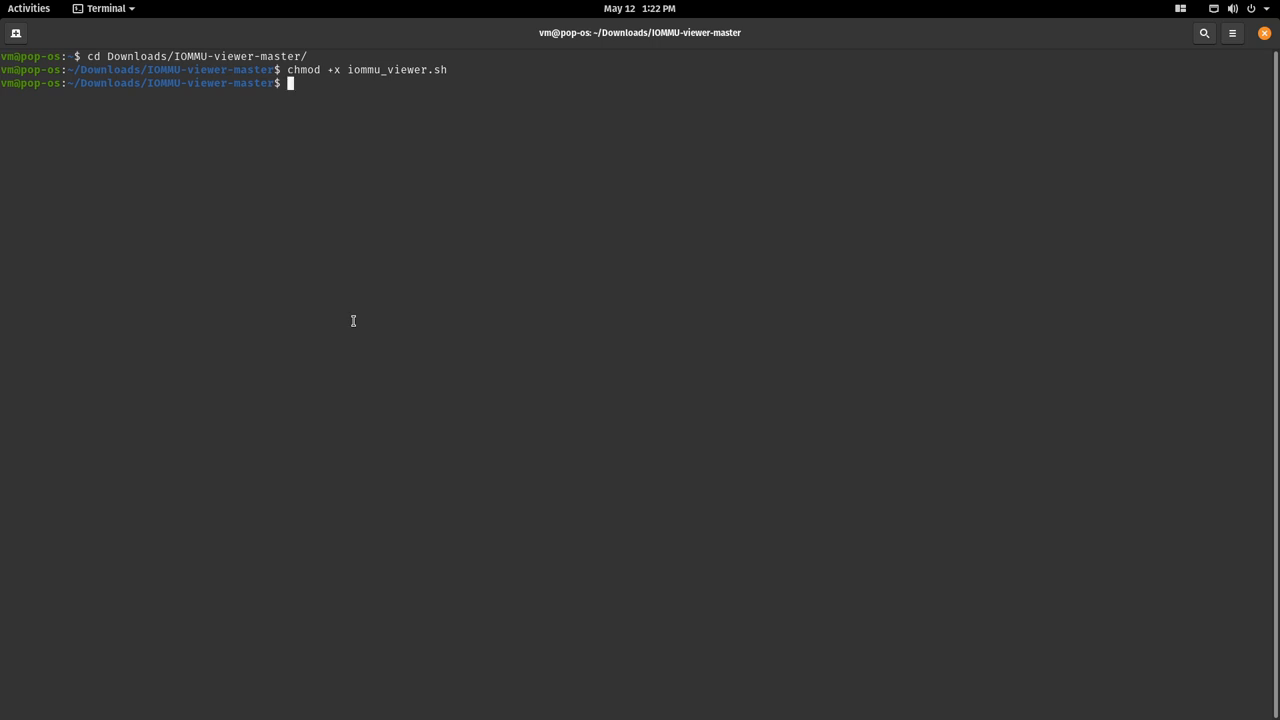
# Run ./iommu_viewer.sh to print each IOMMU group's devices and drivers
pyautogui.write('./i')
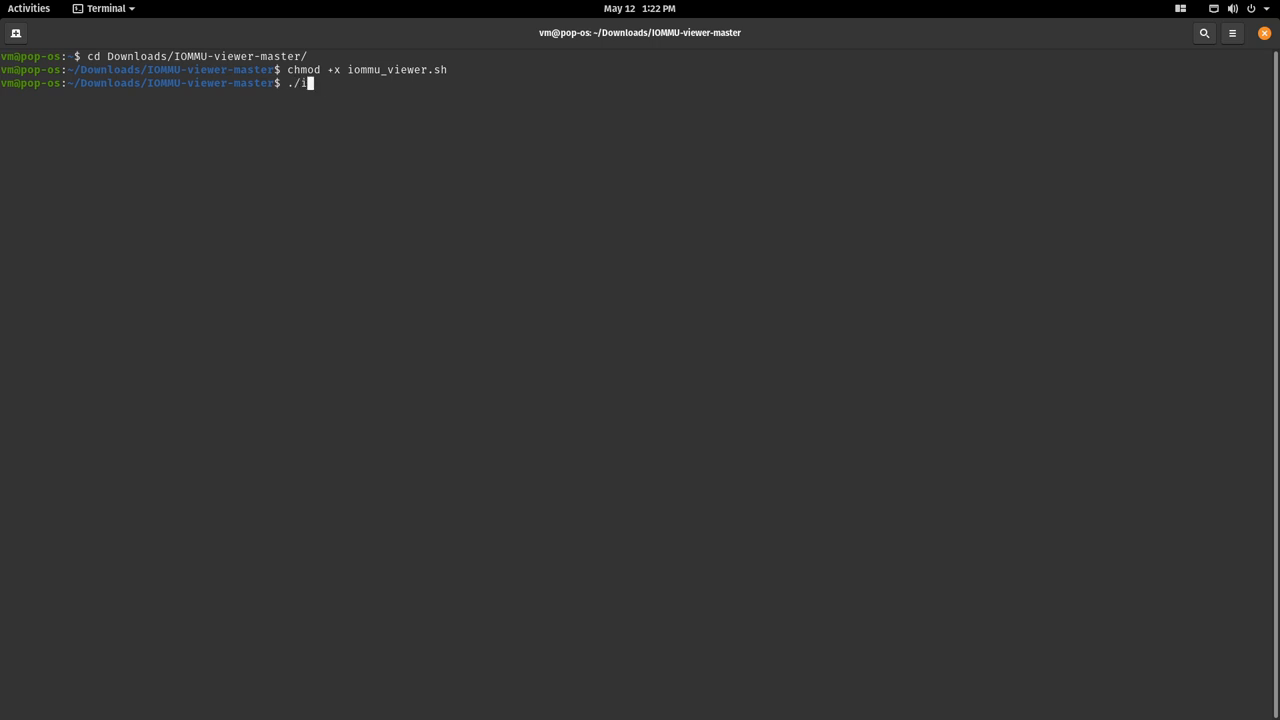
pyautogui.press('Return')
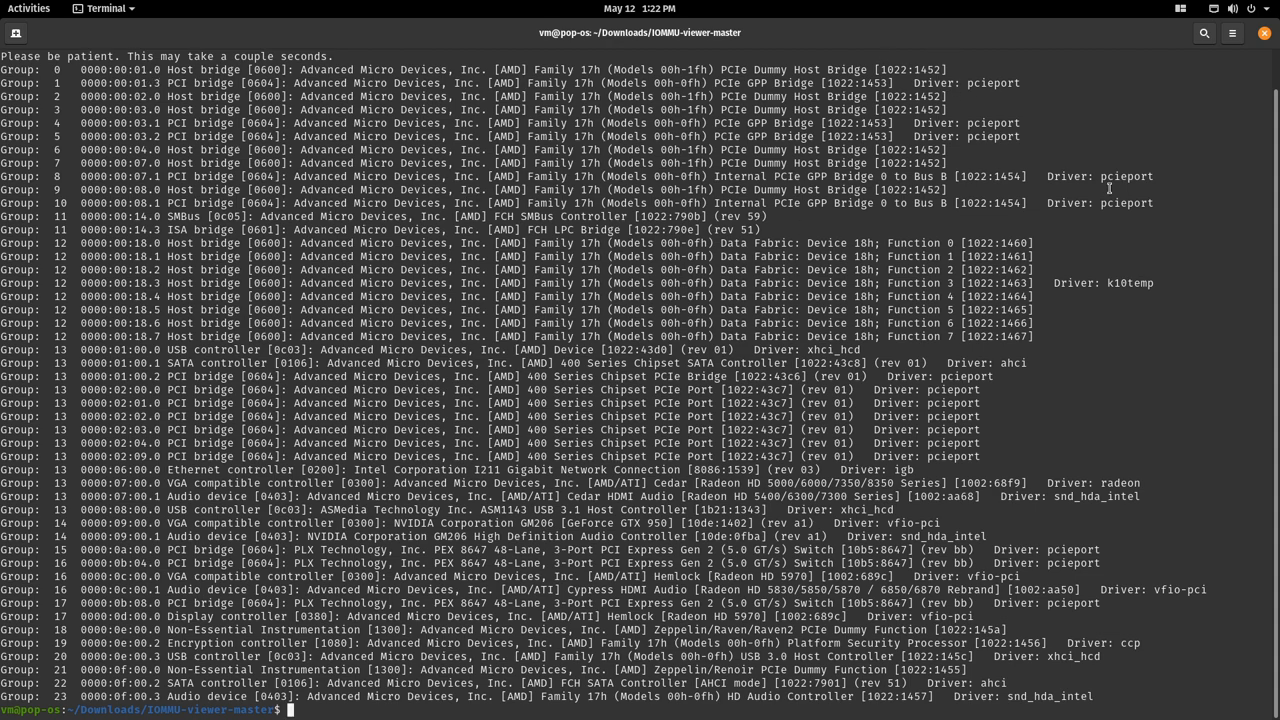
pyautogui.moveTo(1150, 186)
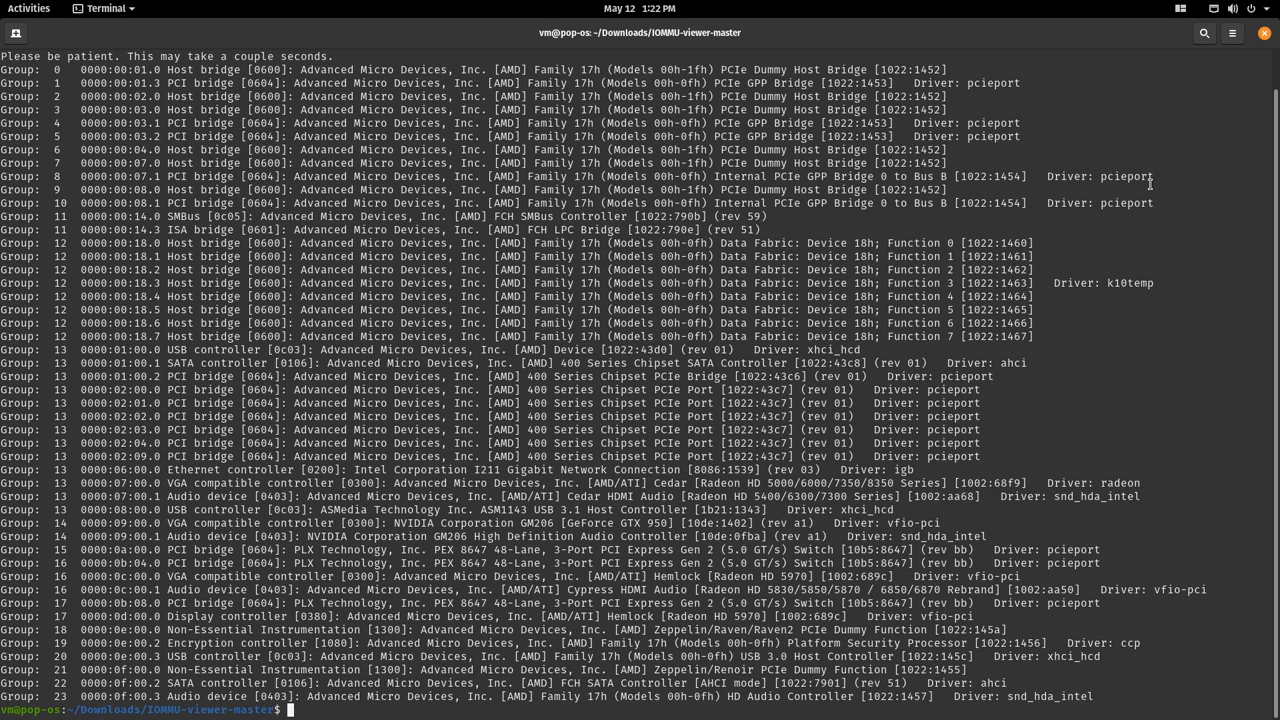
pyautogui.moveTo(1182, 303)
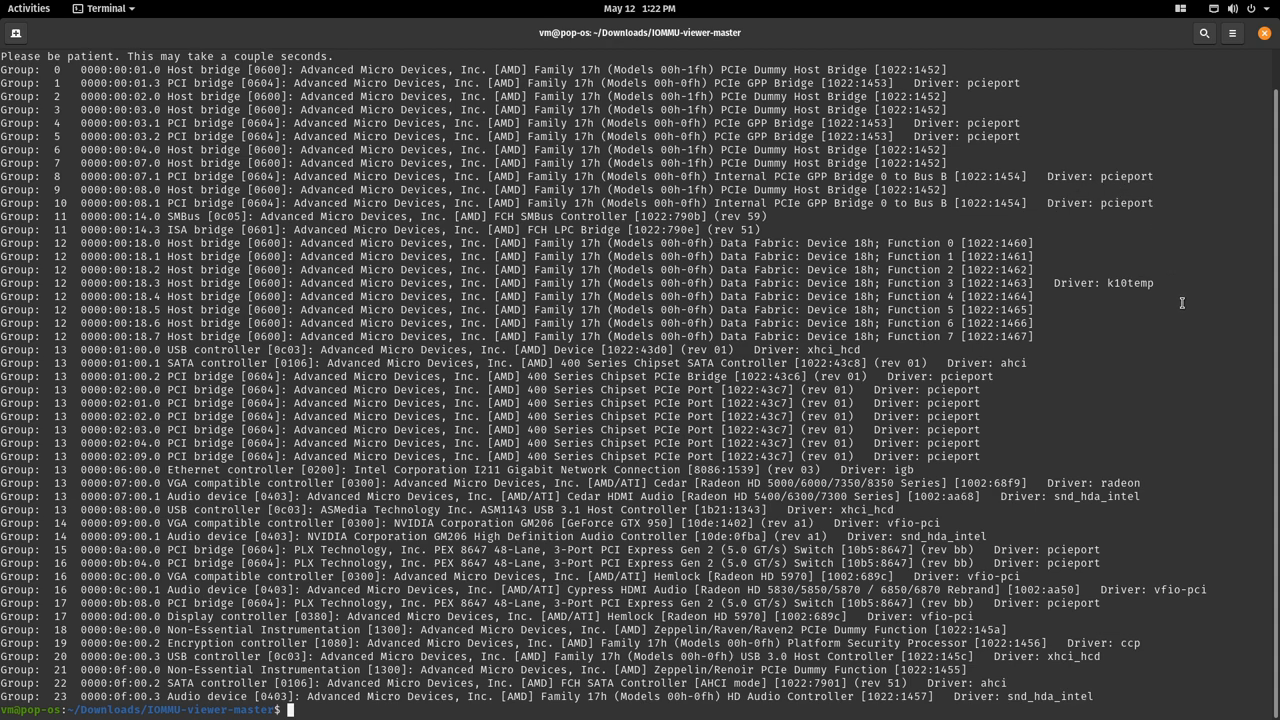
pyautogui.moveTo(527, 558)
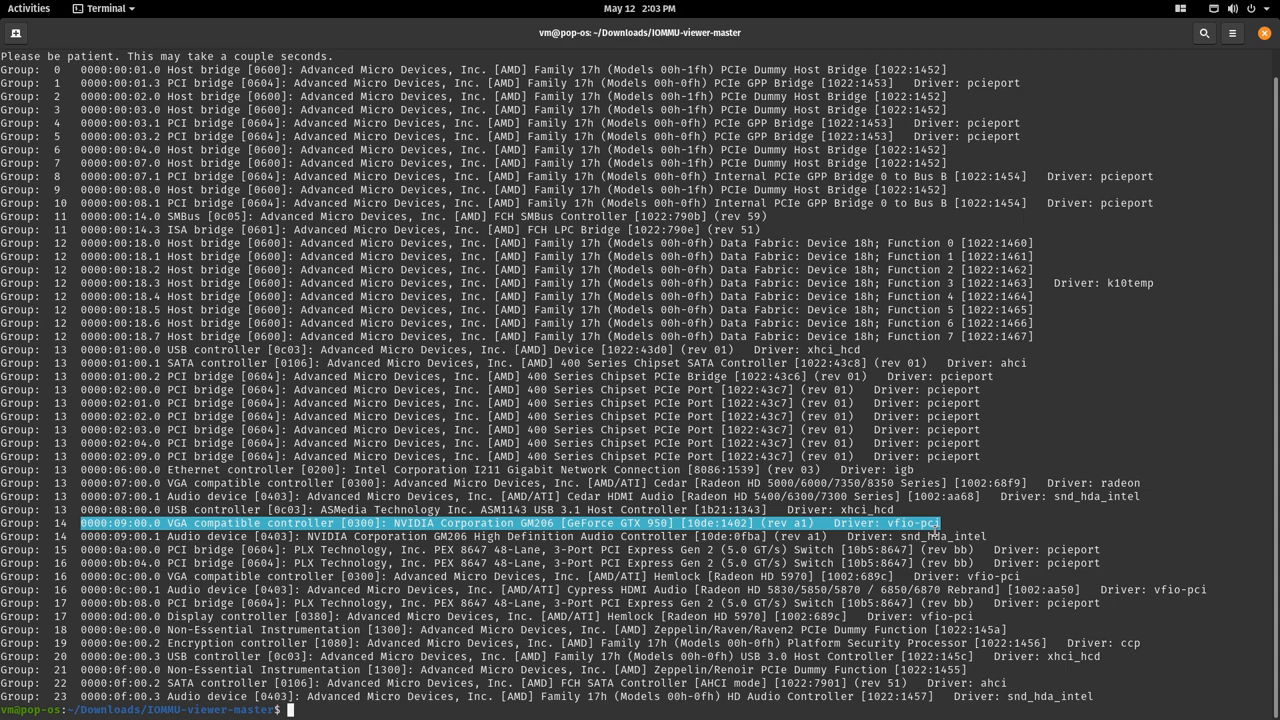
# Begin adding a PCI host device to win10, then power on and dismiss the 'group 14 not viable' error
pyautogui.click(28, 8)
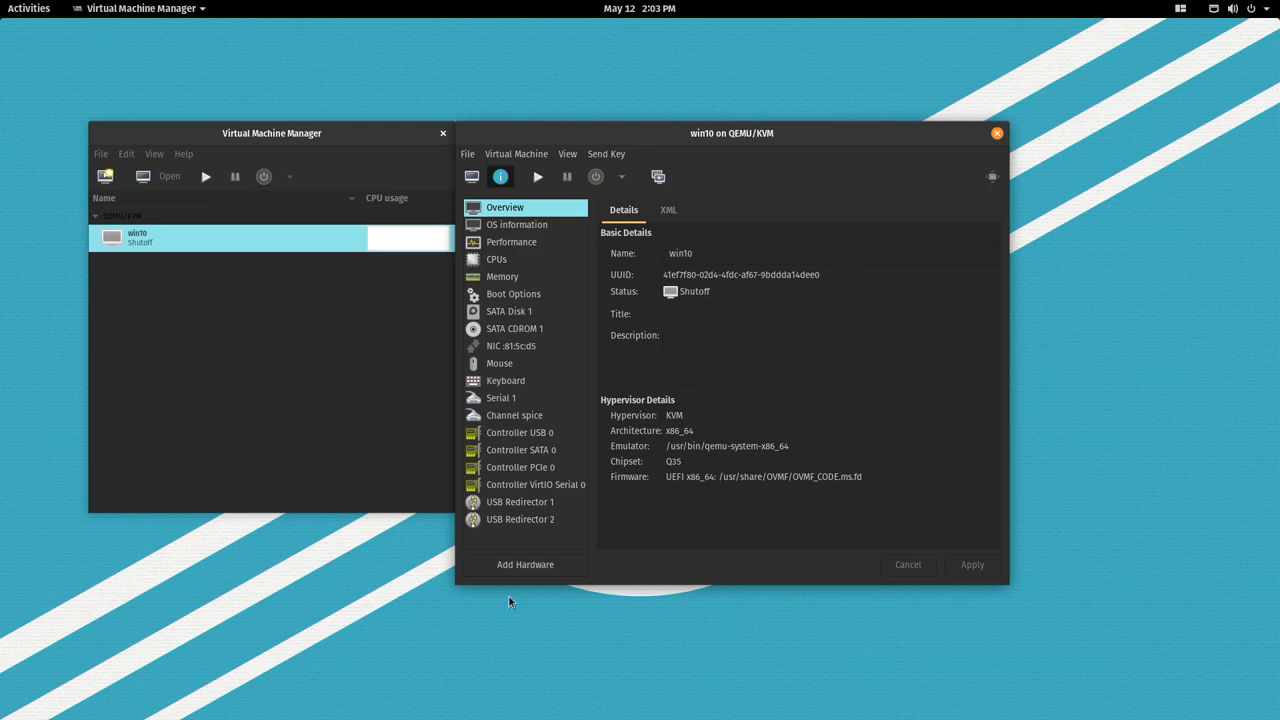
pyautogui.click(525, 564)
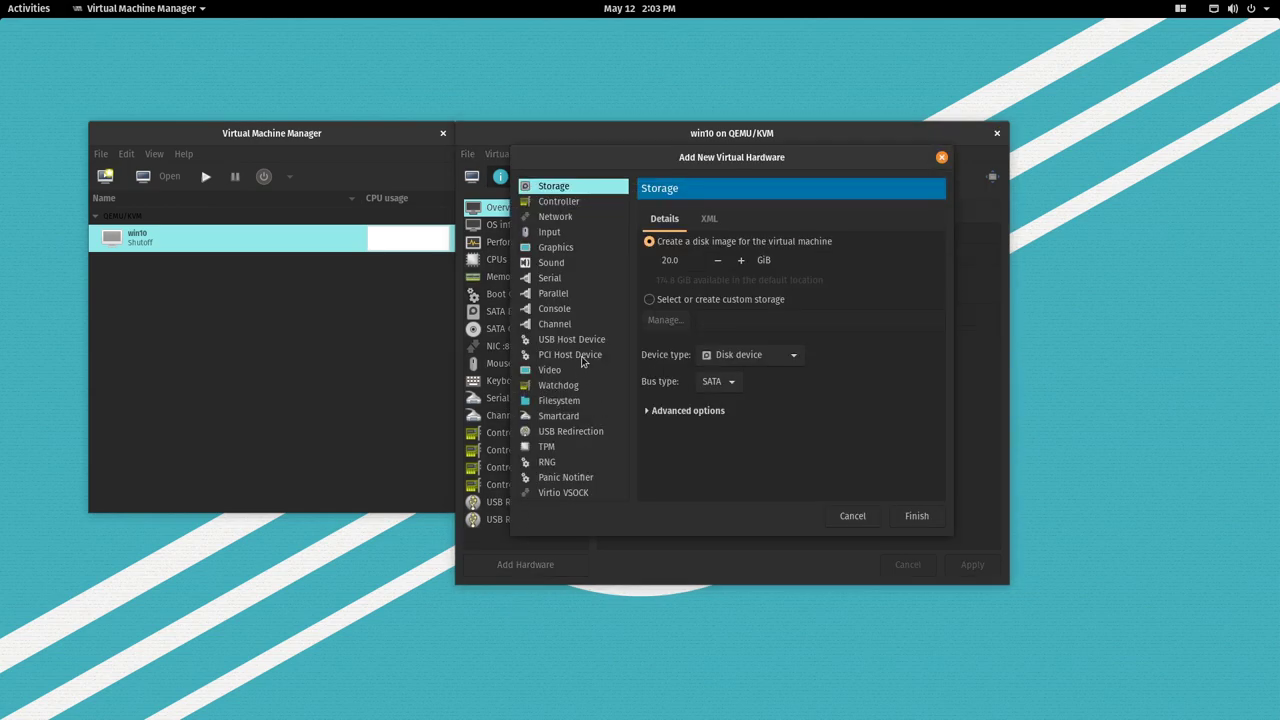
pyautogui.click(570, 354)
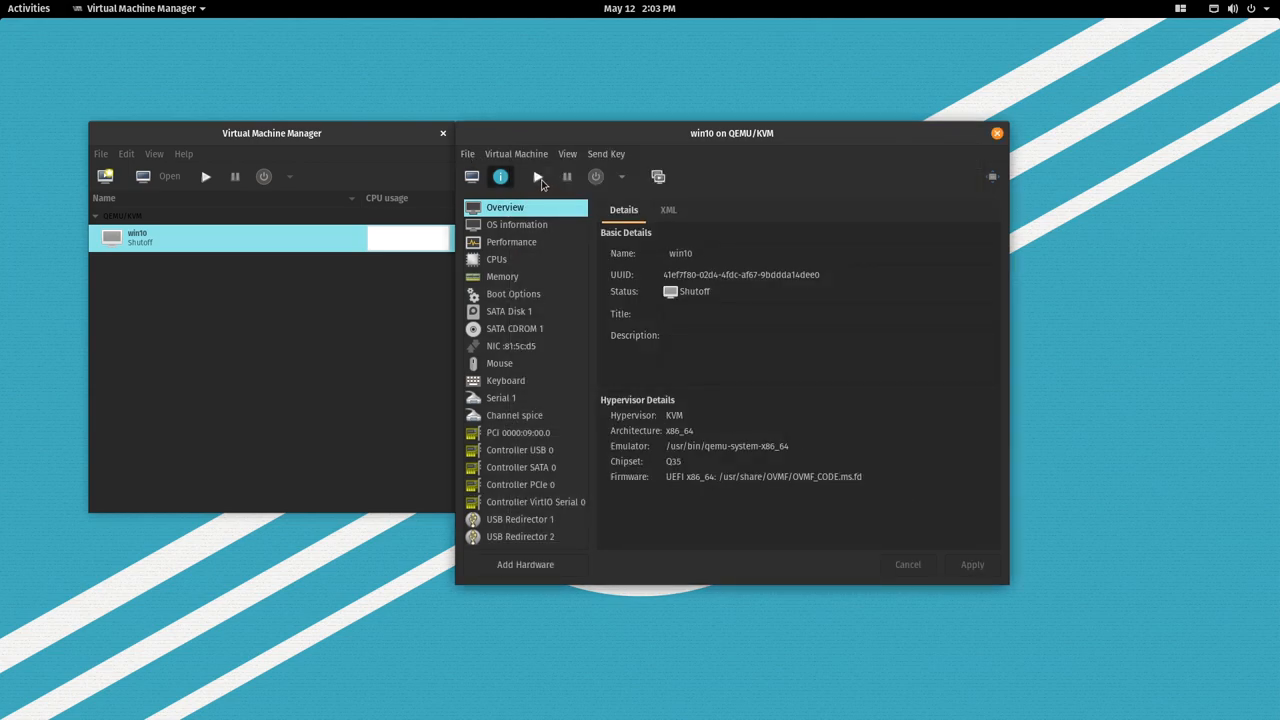
pyautogui.moveTo(537, 177)
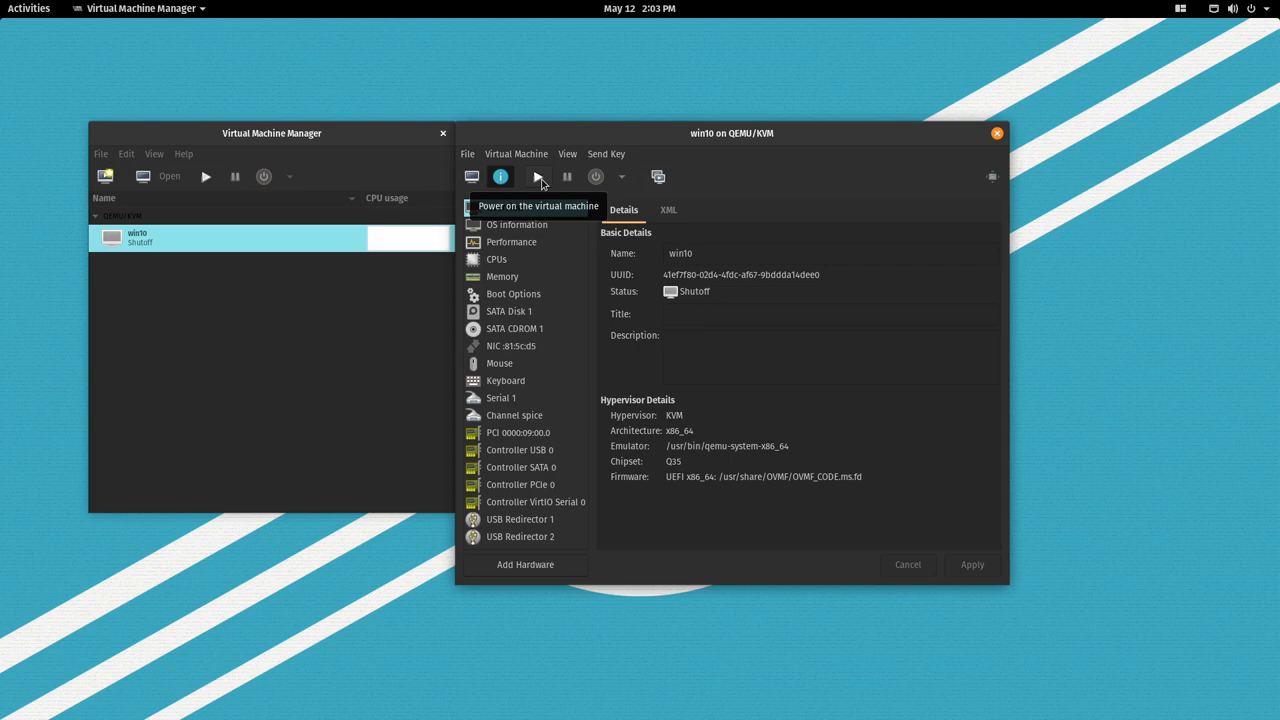
pyautogui.click(537, 177)
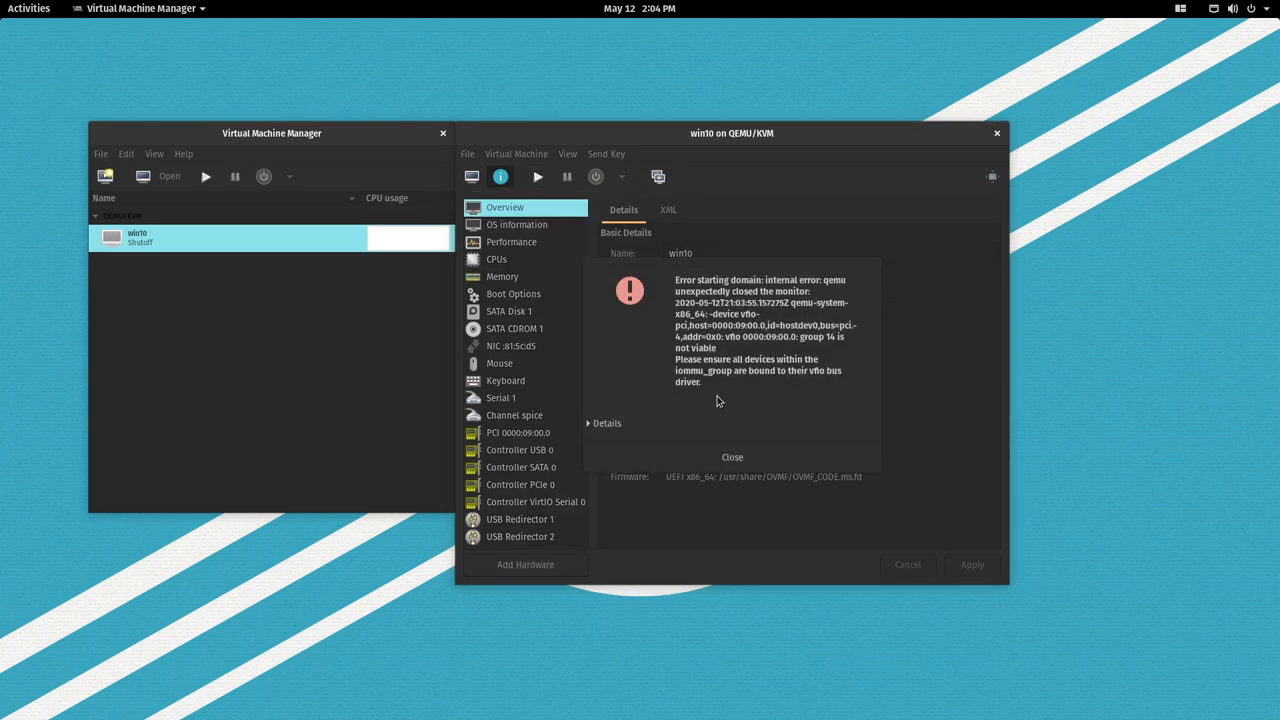
pyautogui.moveTo(718, 375)
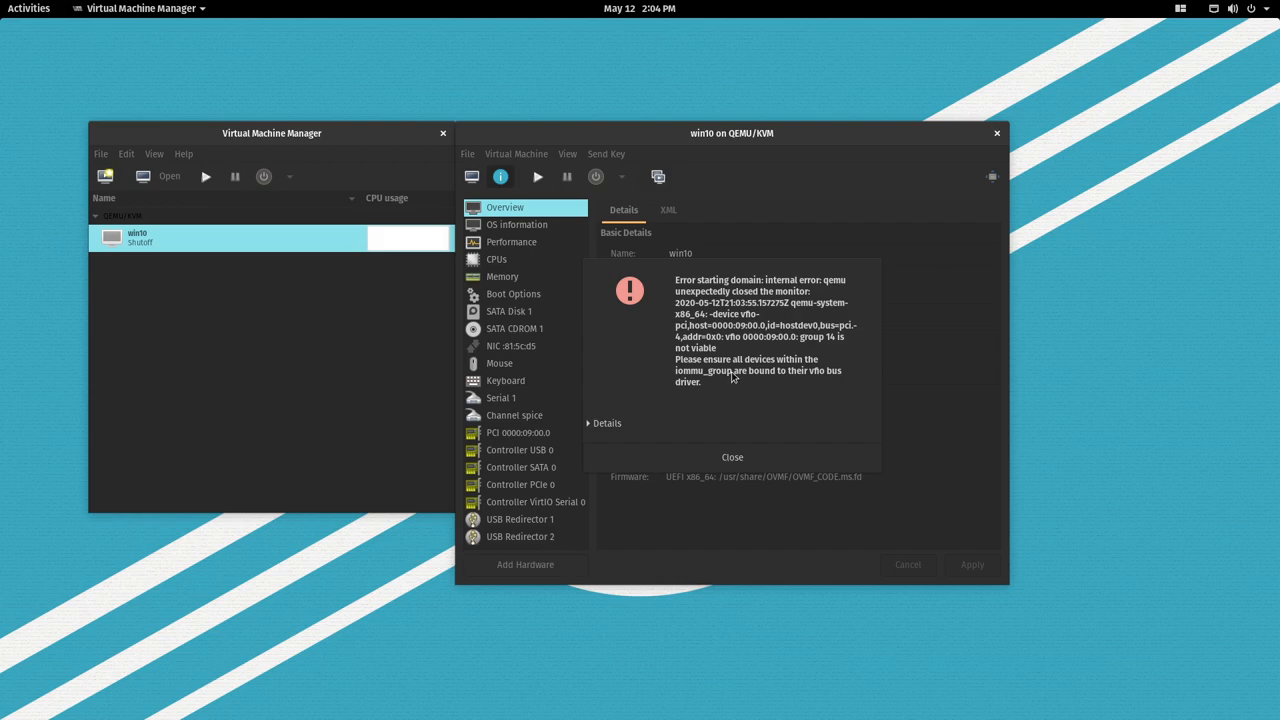
pyautogui.click(732, 457)
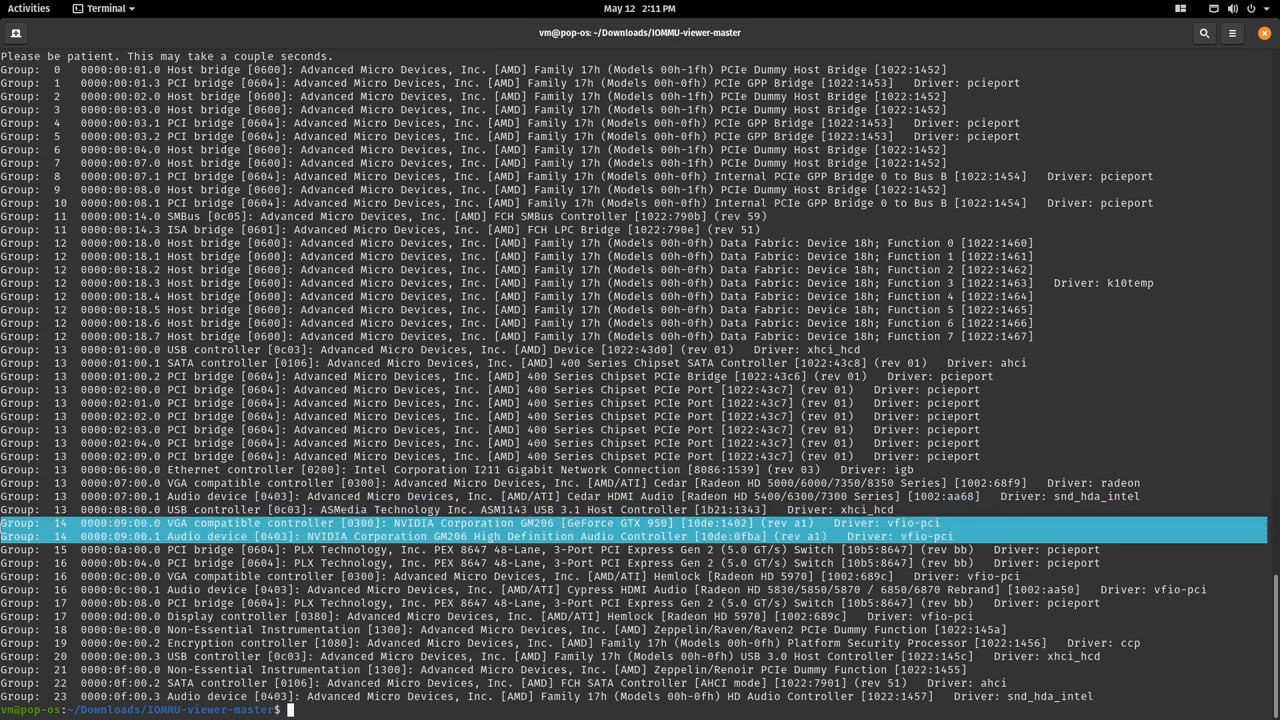
# Switch to the Terminal to check group 14's NVIDIA devices on vfio-pci
pyautogui.click(28, 8)
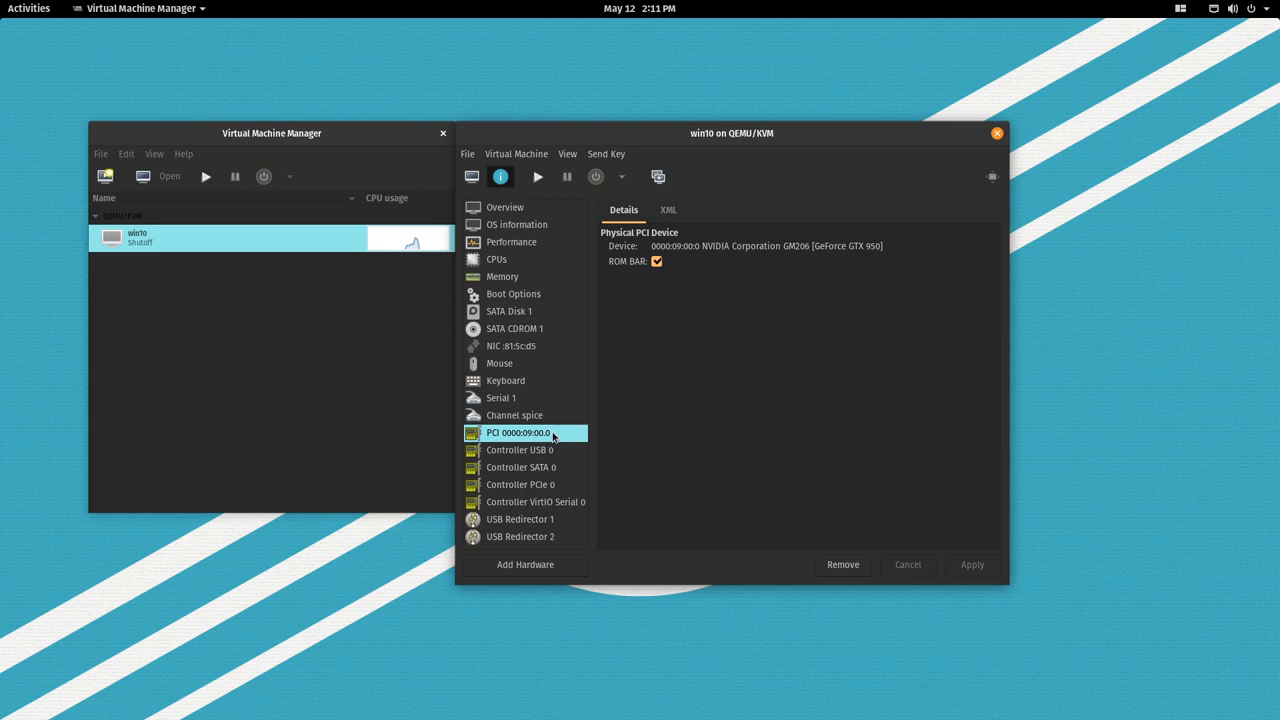
pyautogui.moveTo(527, 148)
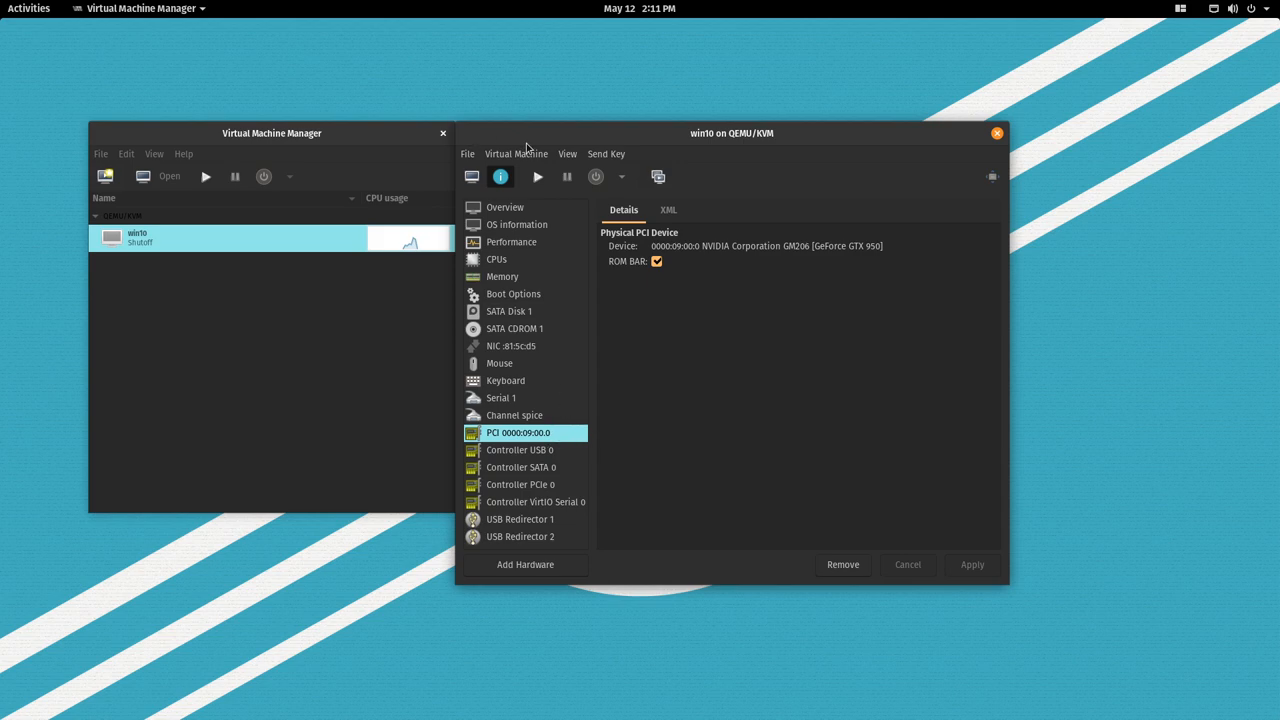
pyautogui.moveTo(538, 177)
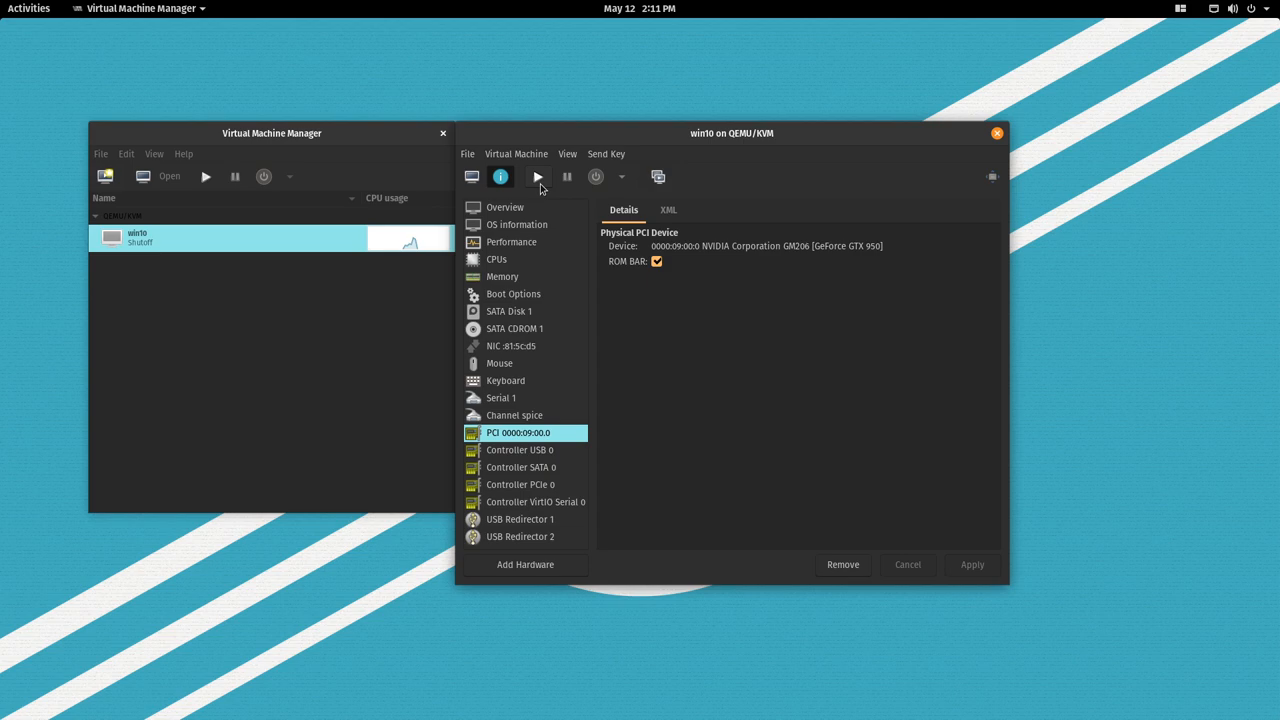
# Power on win10 with PCI 0000:09:00.0, the GeForce GTX 950, attached
pyautogui.click(537, 177)
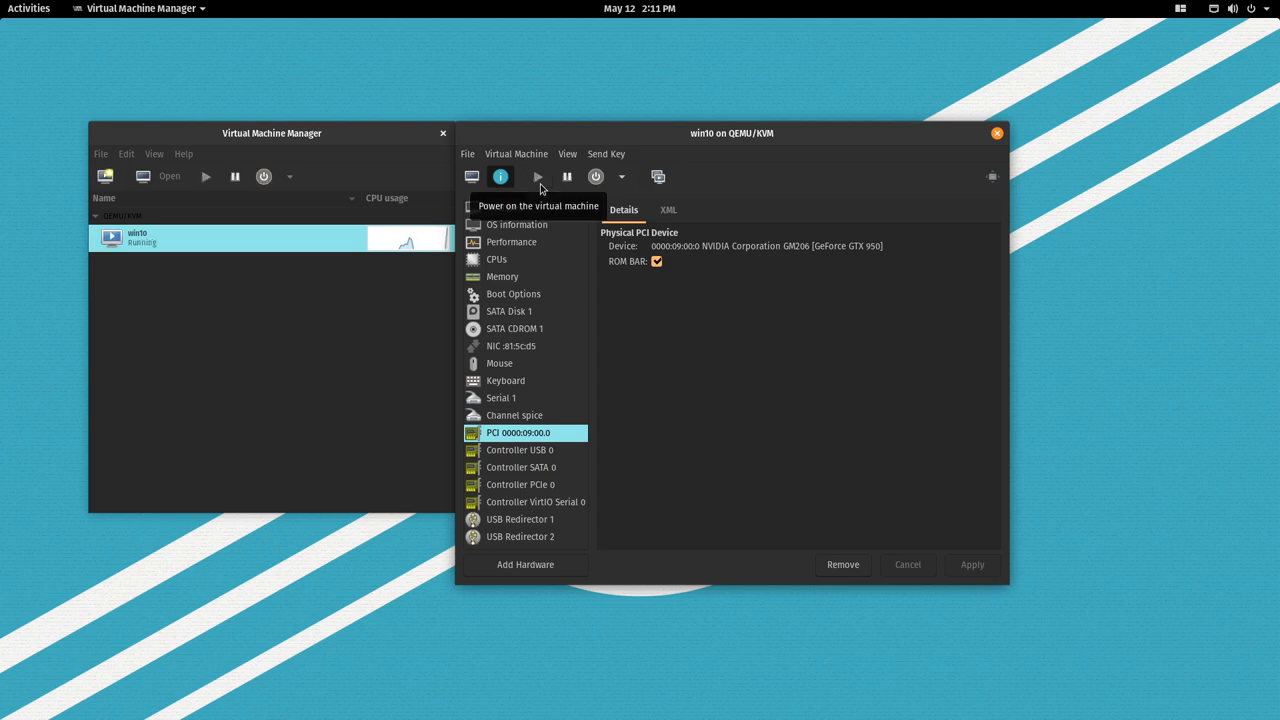
pyautogui.moveTo(723, 190)
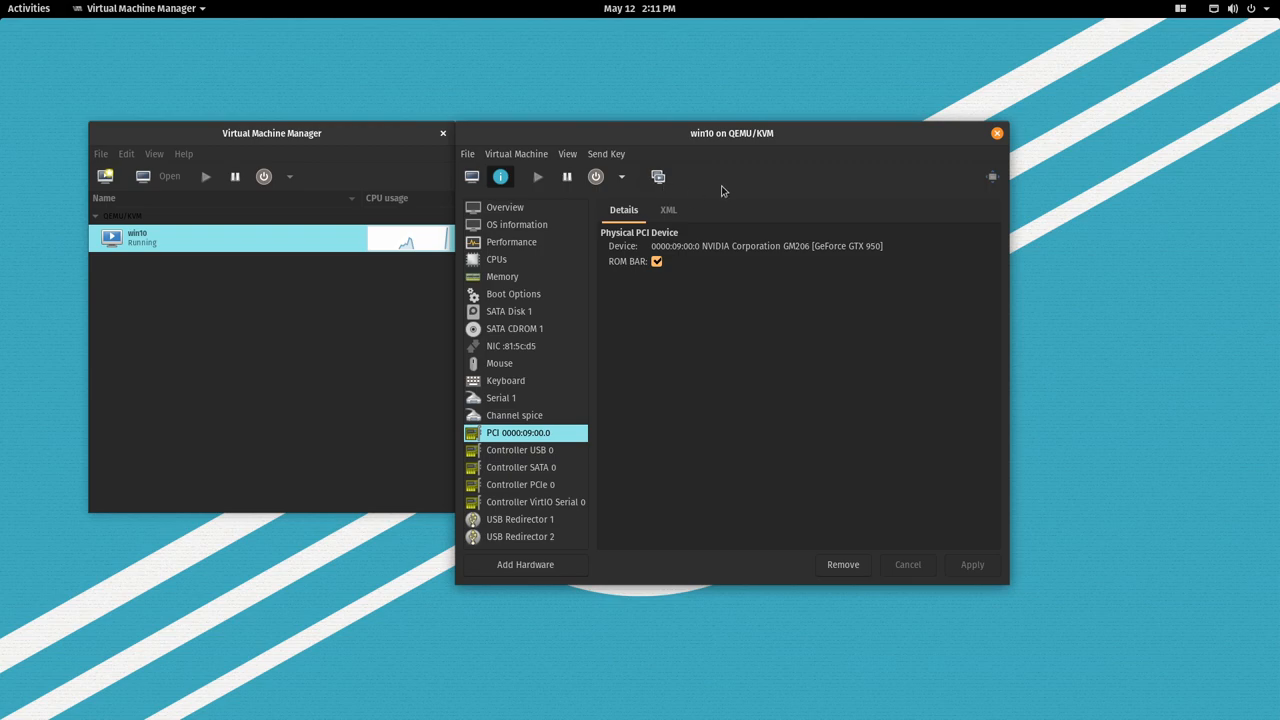
pyautogui.moveTo(716, 350)
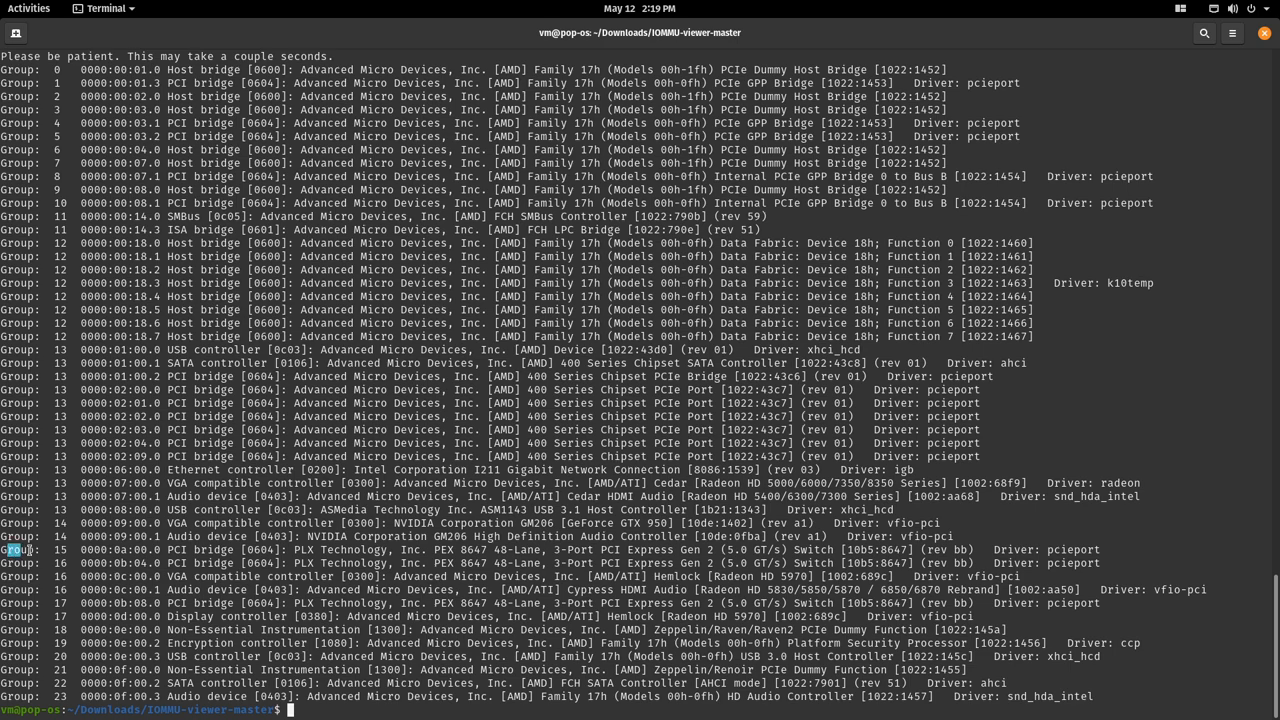
# Select text in the IOMMU listing, then browse host PCI devices to the Radeon HD 5970 at 0D:00.0
pyautogui.moveTo(8, 549); pyautogui.dragTo(618, 617)
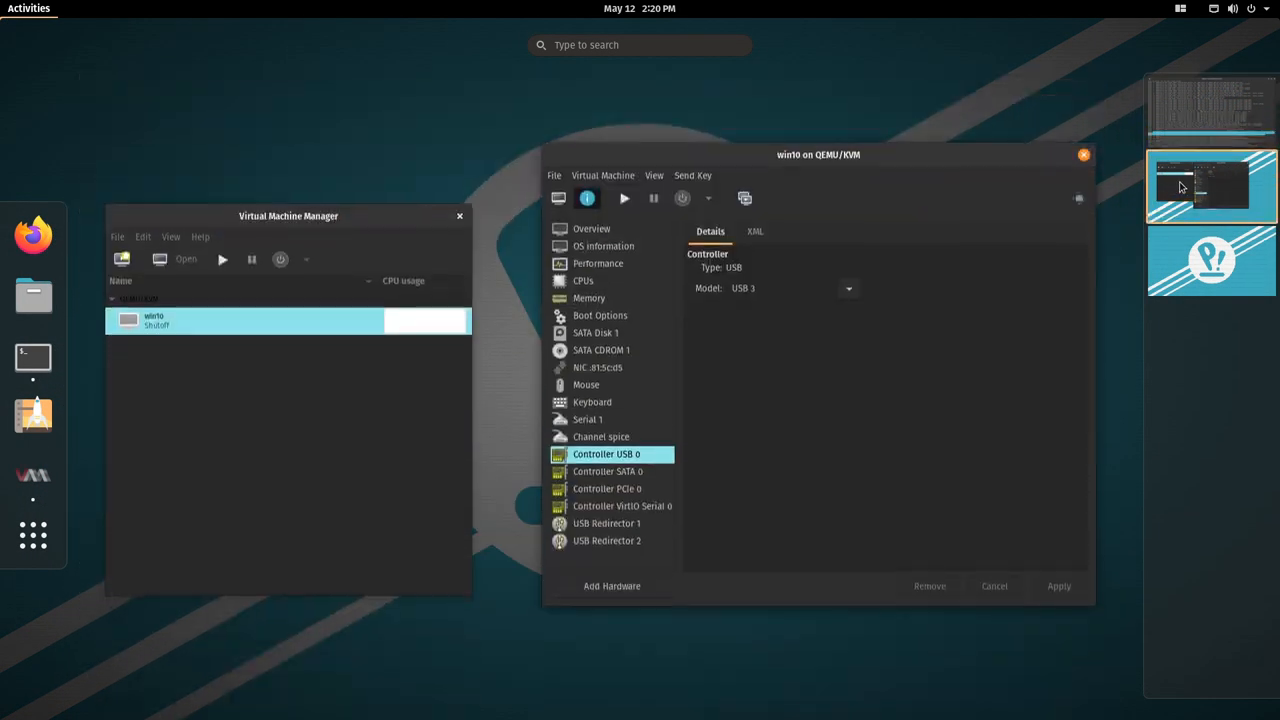
pyautogui.click(611, 586)
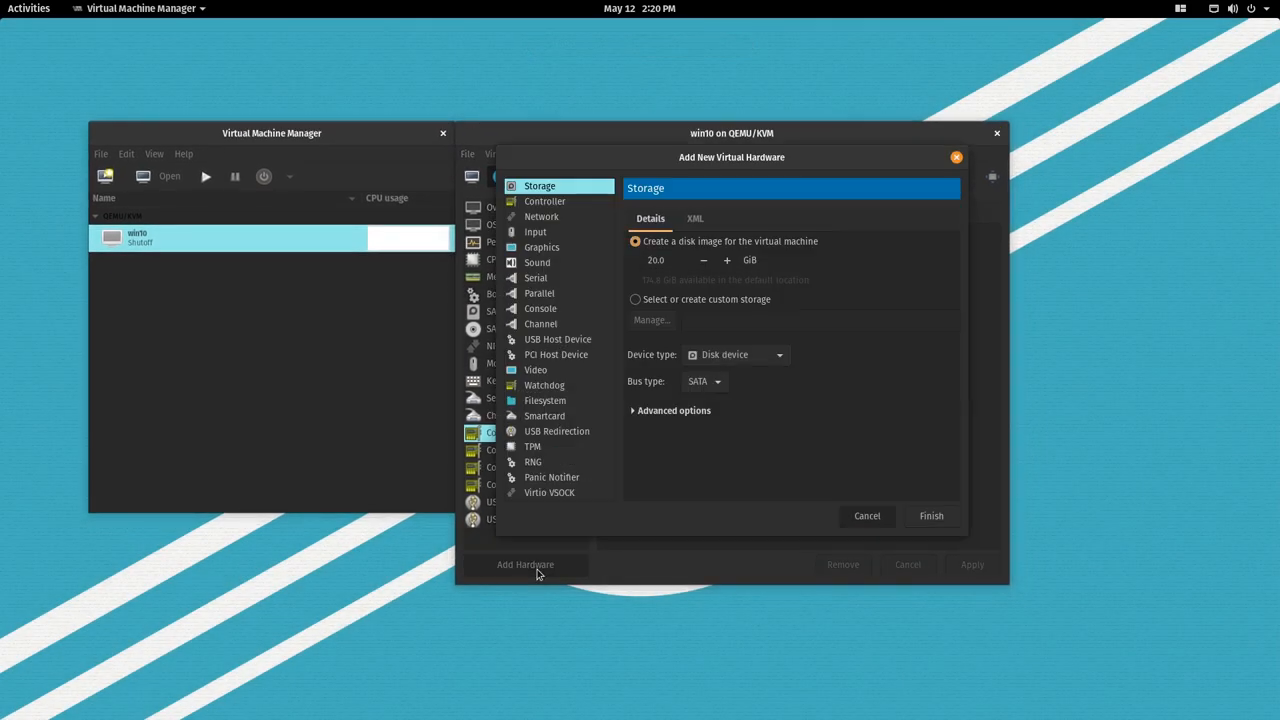
pyautogui.click(556, 354)
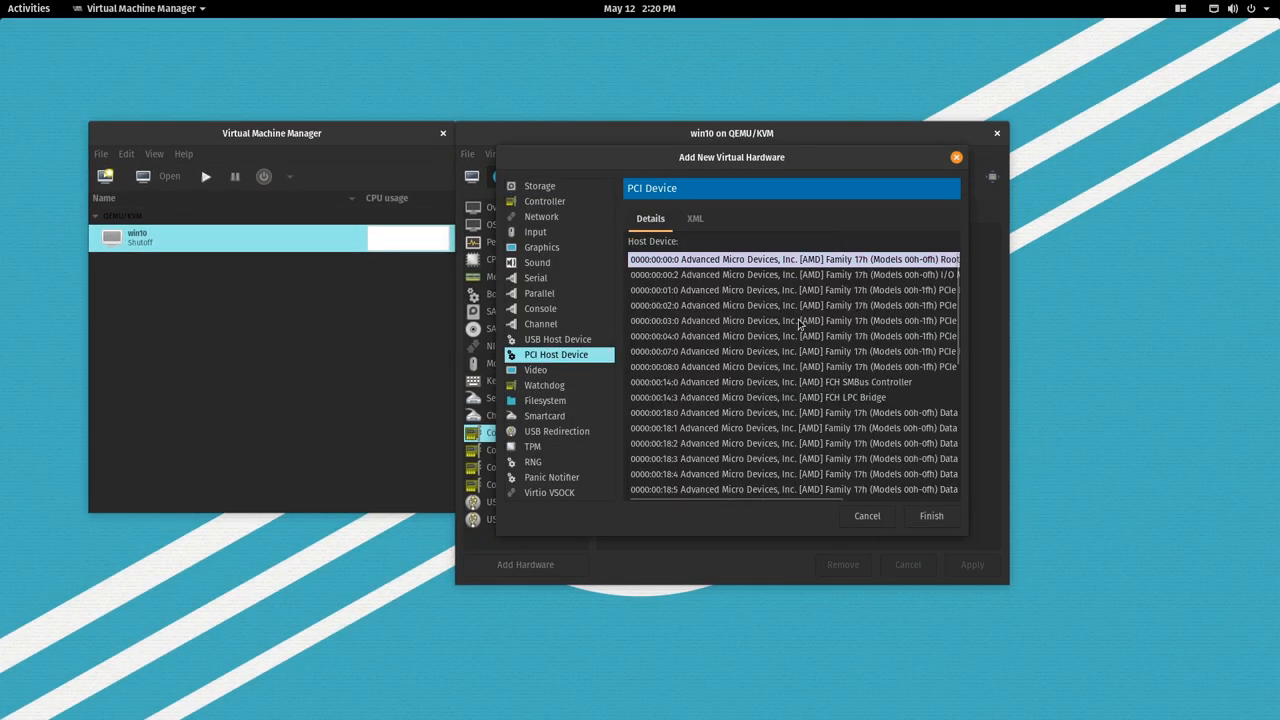
pyautogui.scroll(-3)
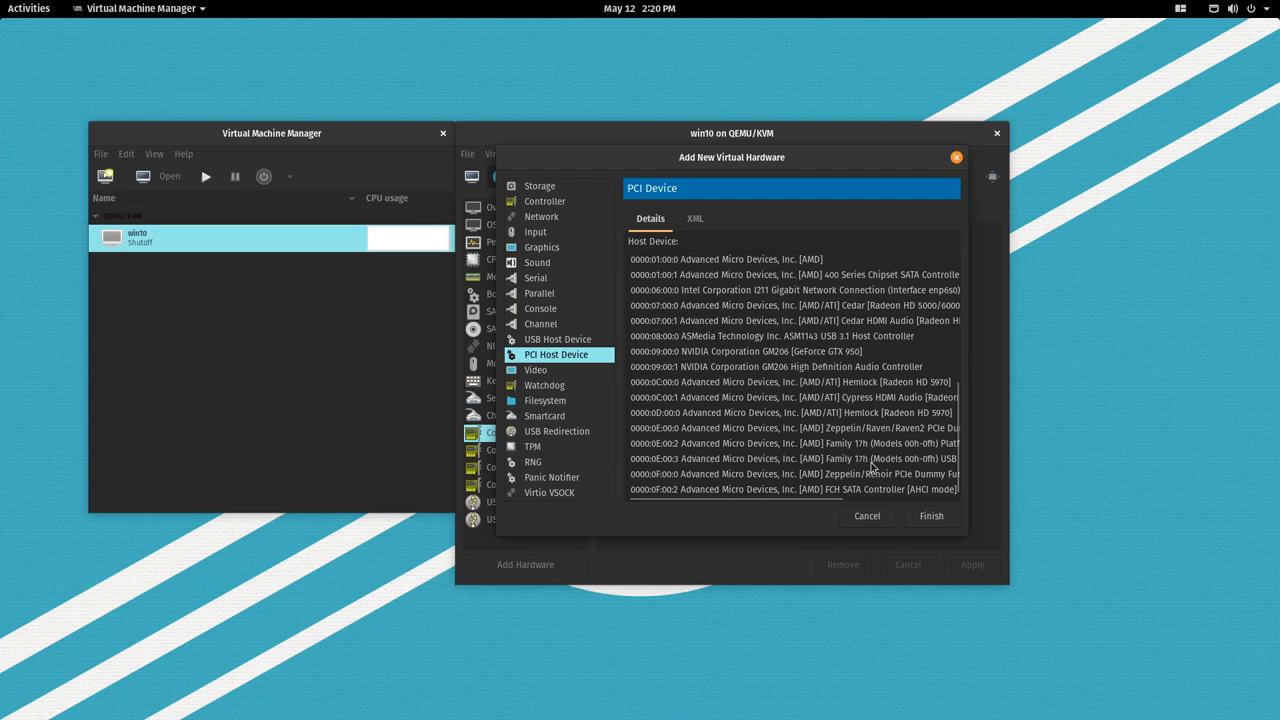
pyautogui.click(790, 412)
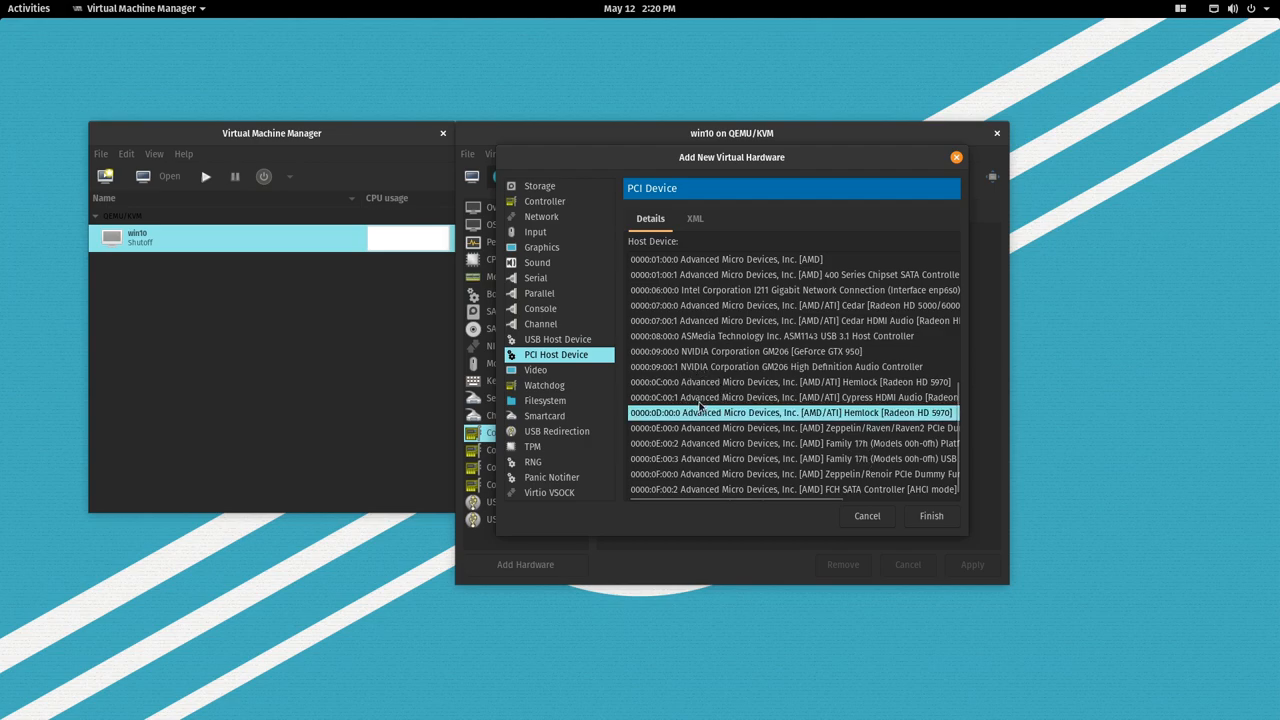
# Compare Radeon devices 0C:00.0, 0C:00.1 and 0D:00.0, then try powering on win10
pyautogui.click(790, 382)
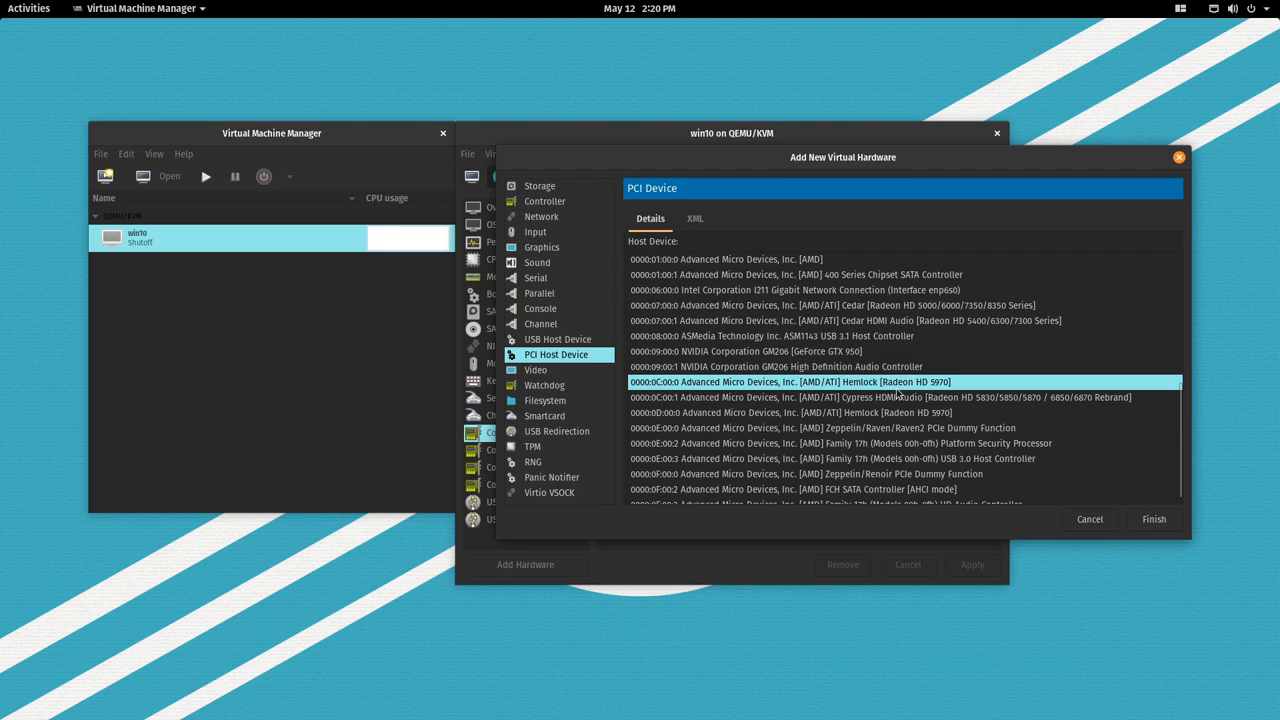
pyautogui.click(880, 397)
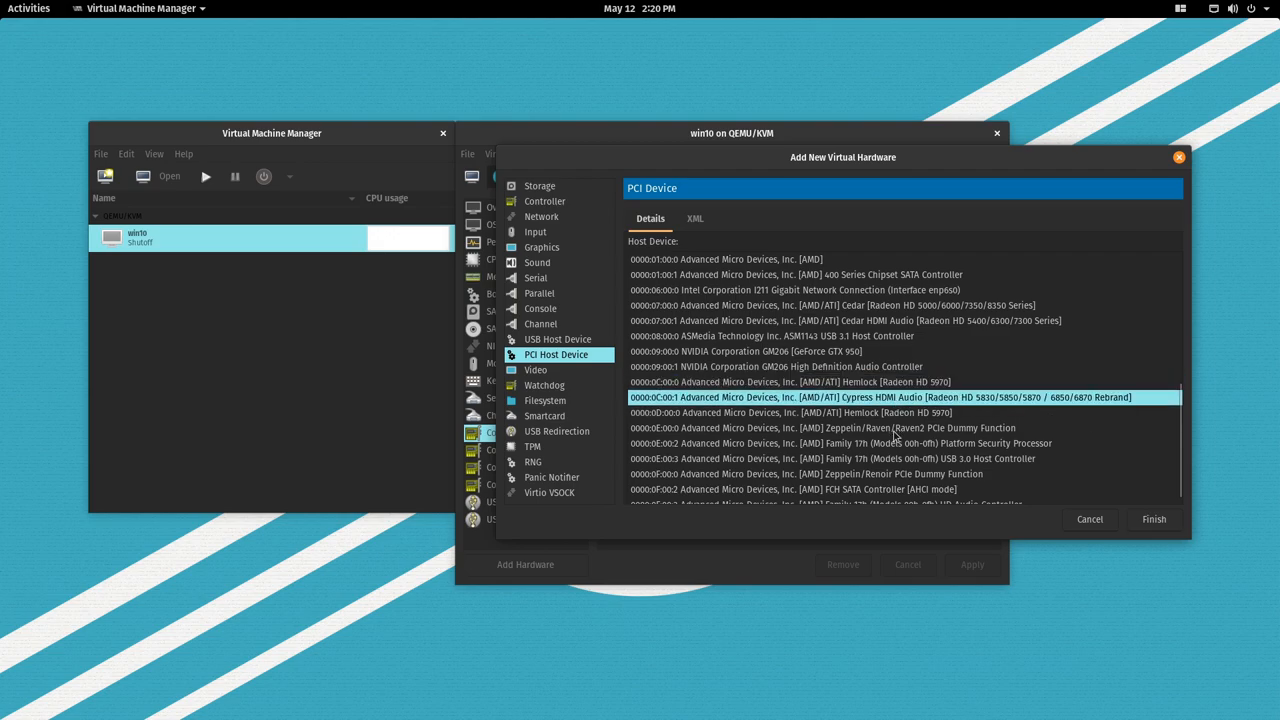
pyautogui.click(890, 412)
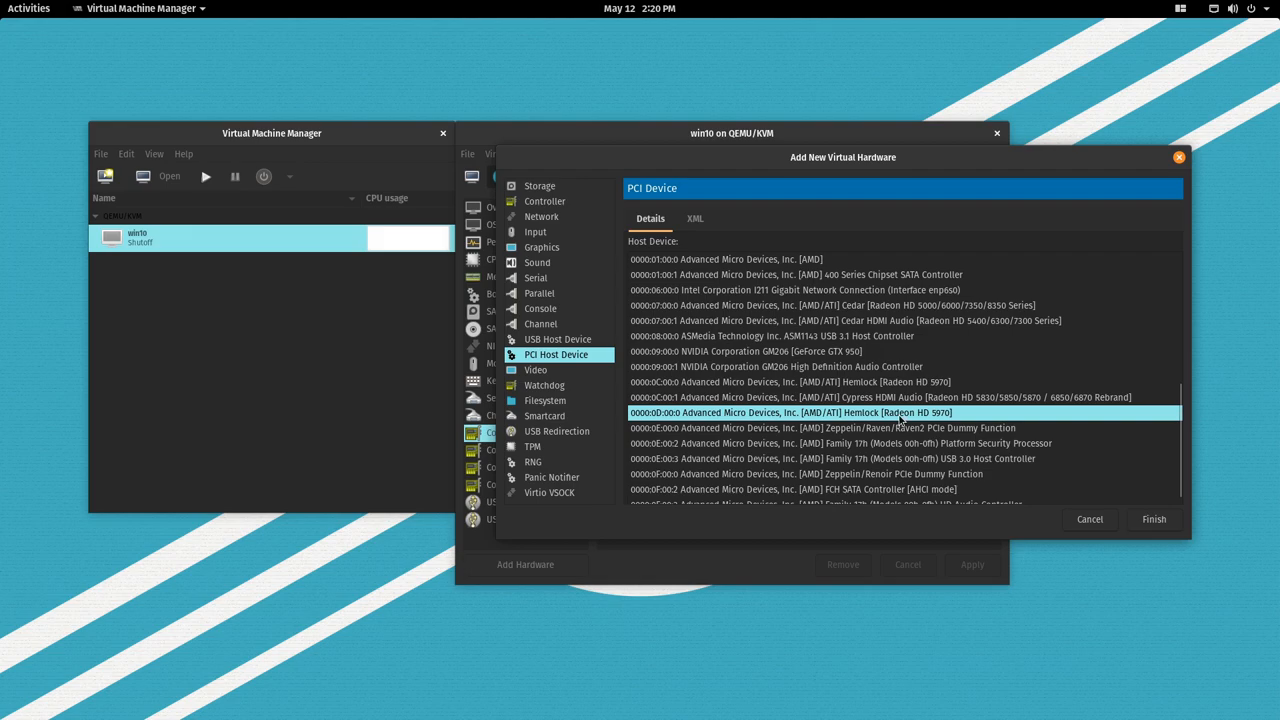
pyautogui.moveTo(855, 404)
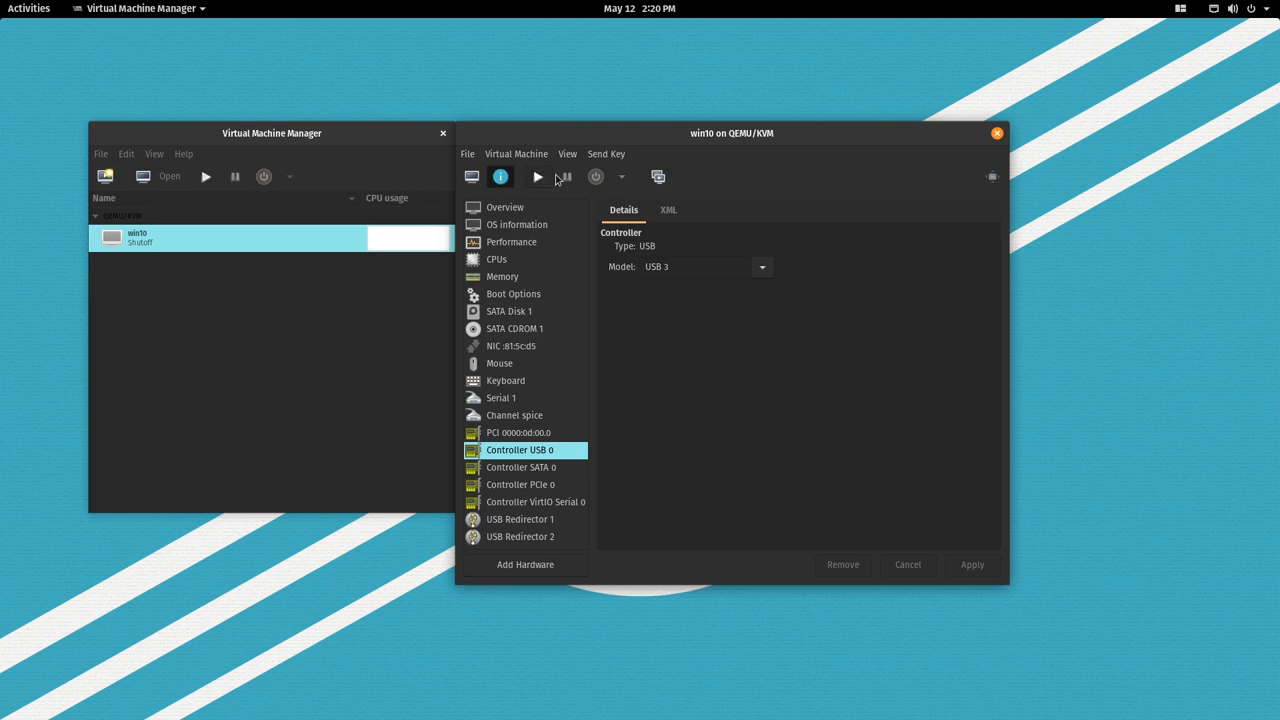
pyautogui.click(537, 177)
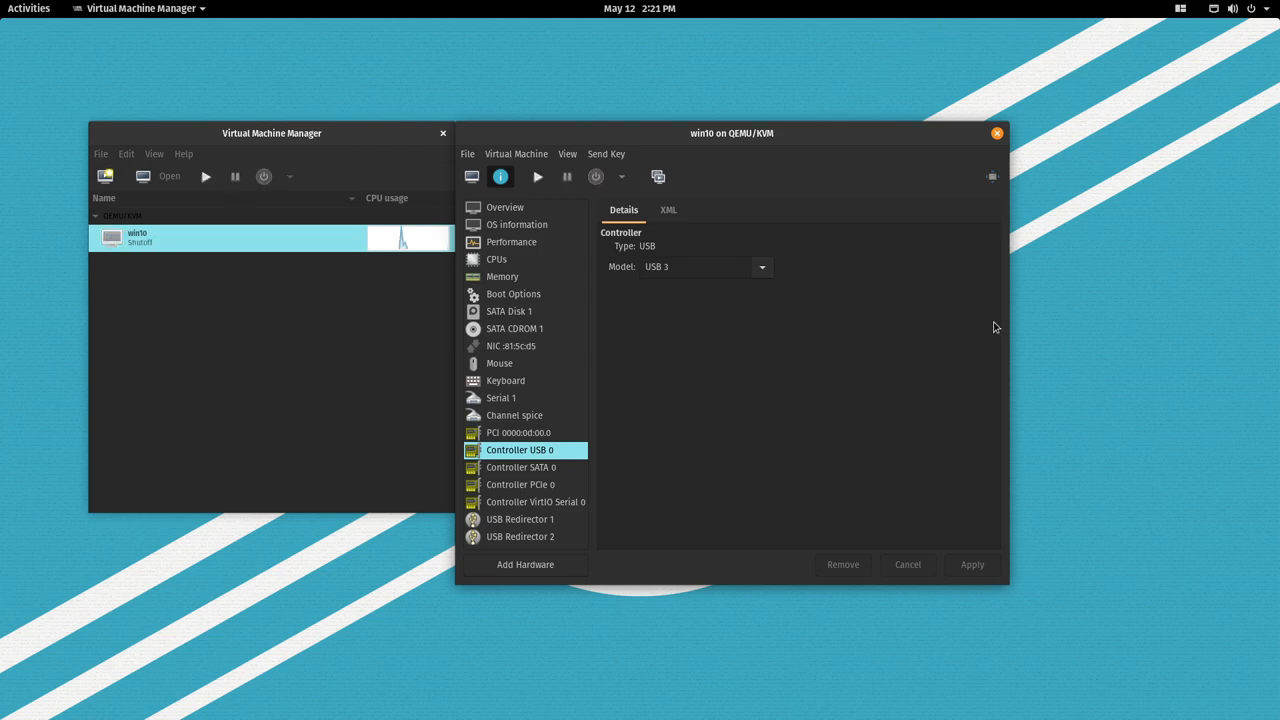
pyautogui.moveTo(548, 564)
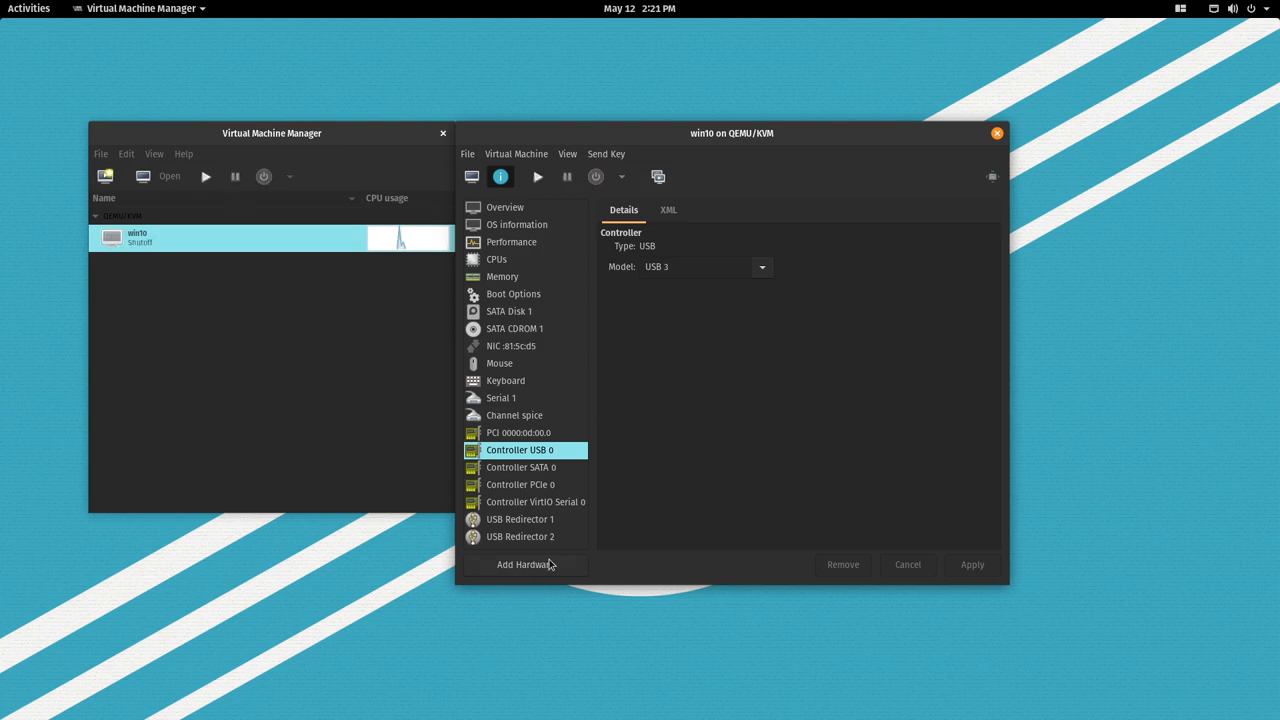
# Add the Radeon HD 5970 at 0C:00.0 as a PCI host device and start win10
pyautogui.click(525, 564)
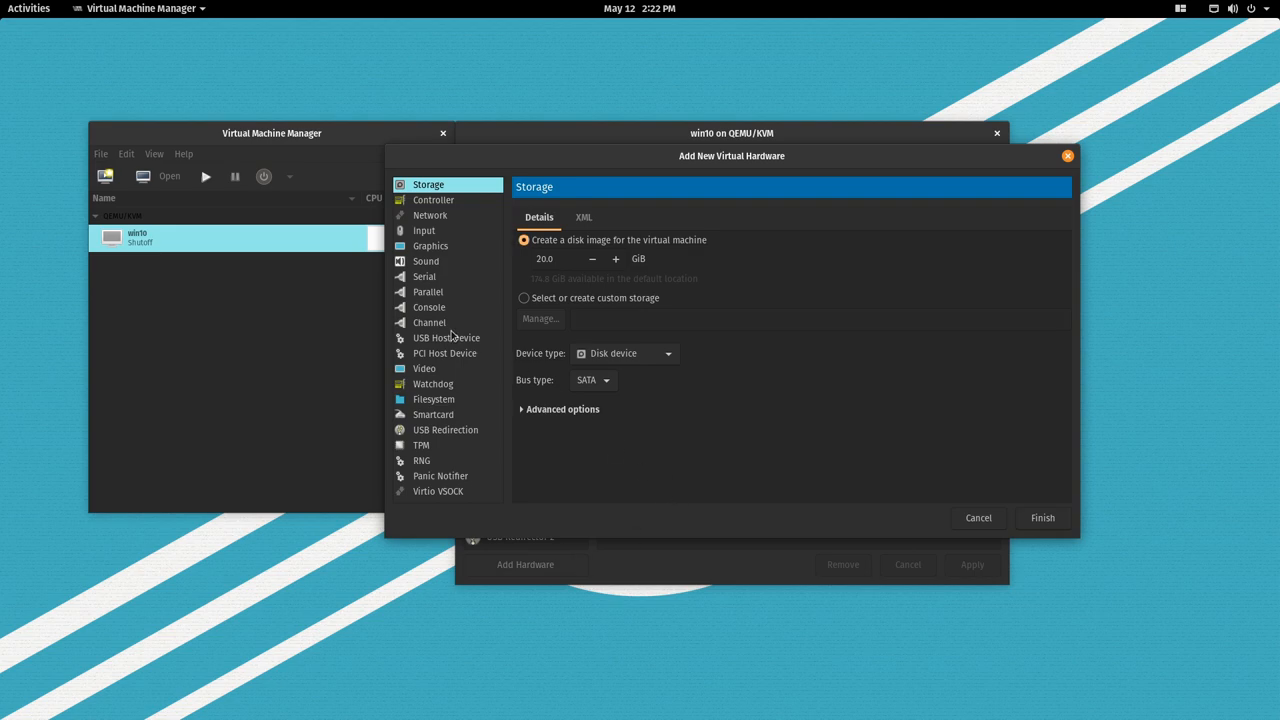
pyautogui.click(445, 353)
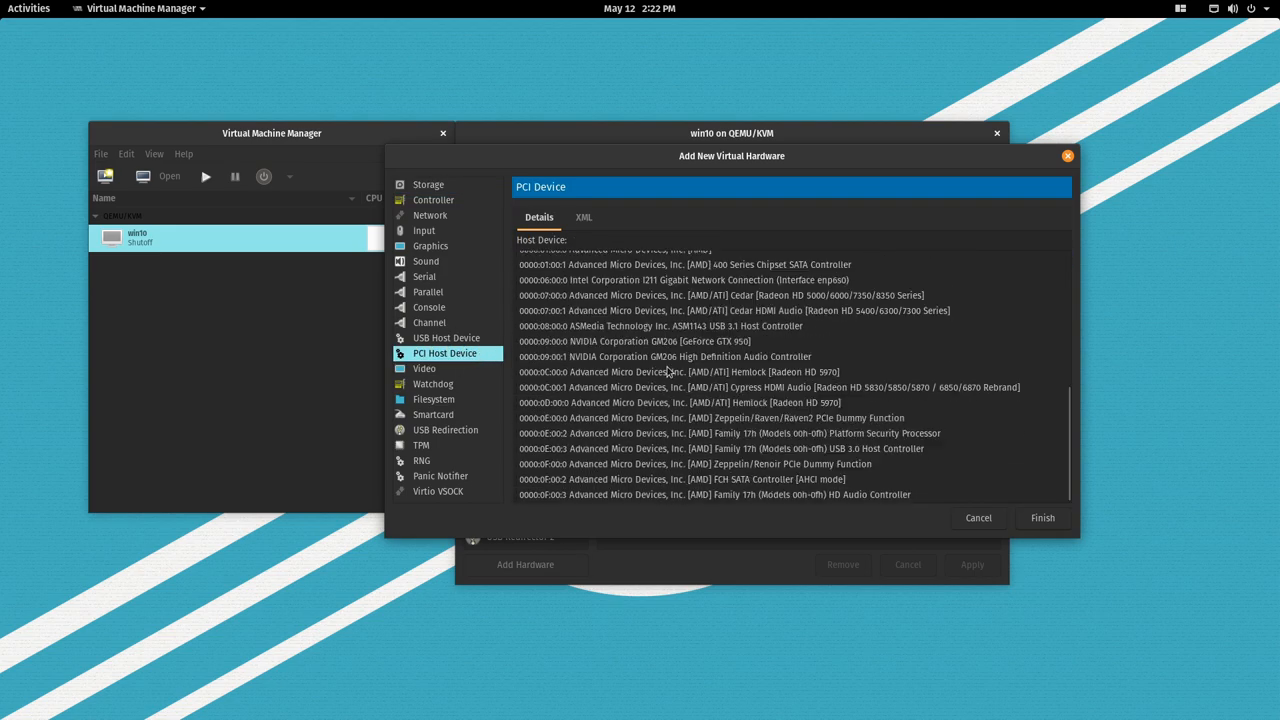
pyautogui.moveTo(752, 380)
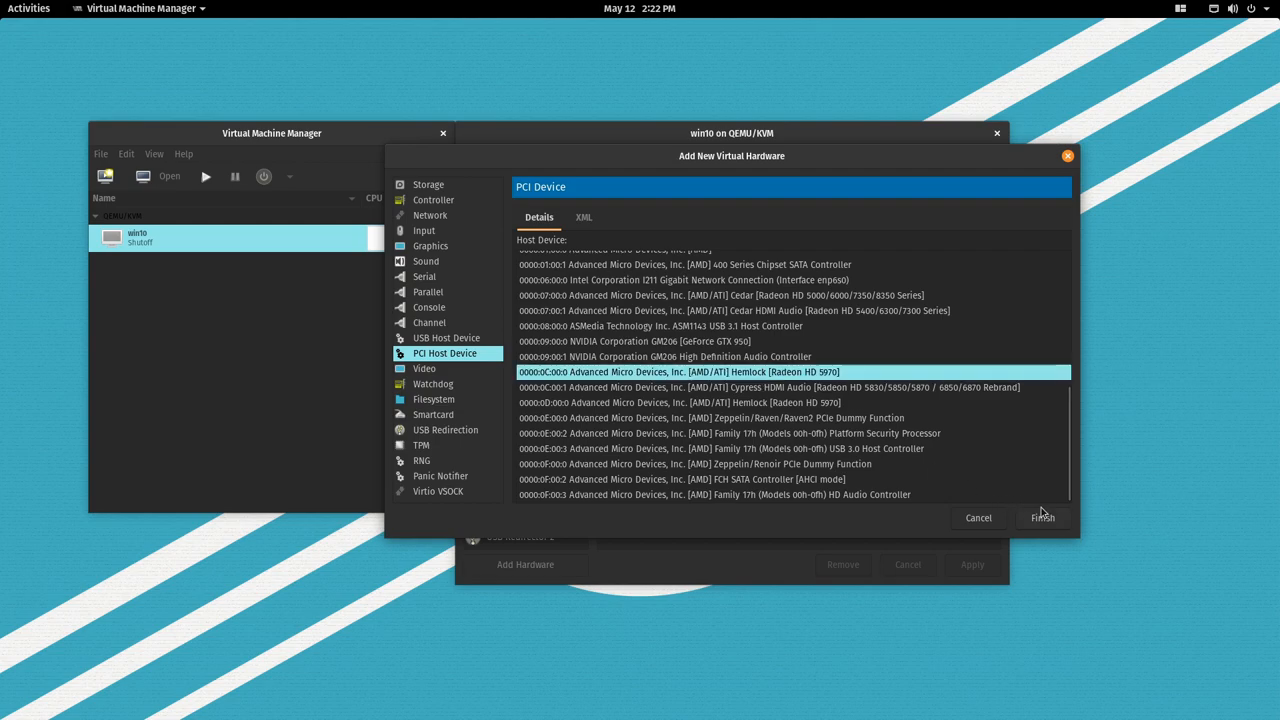
pyautogui.click(428, 184)
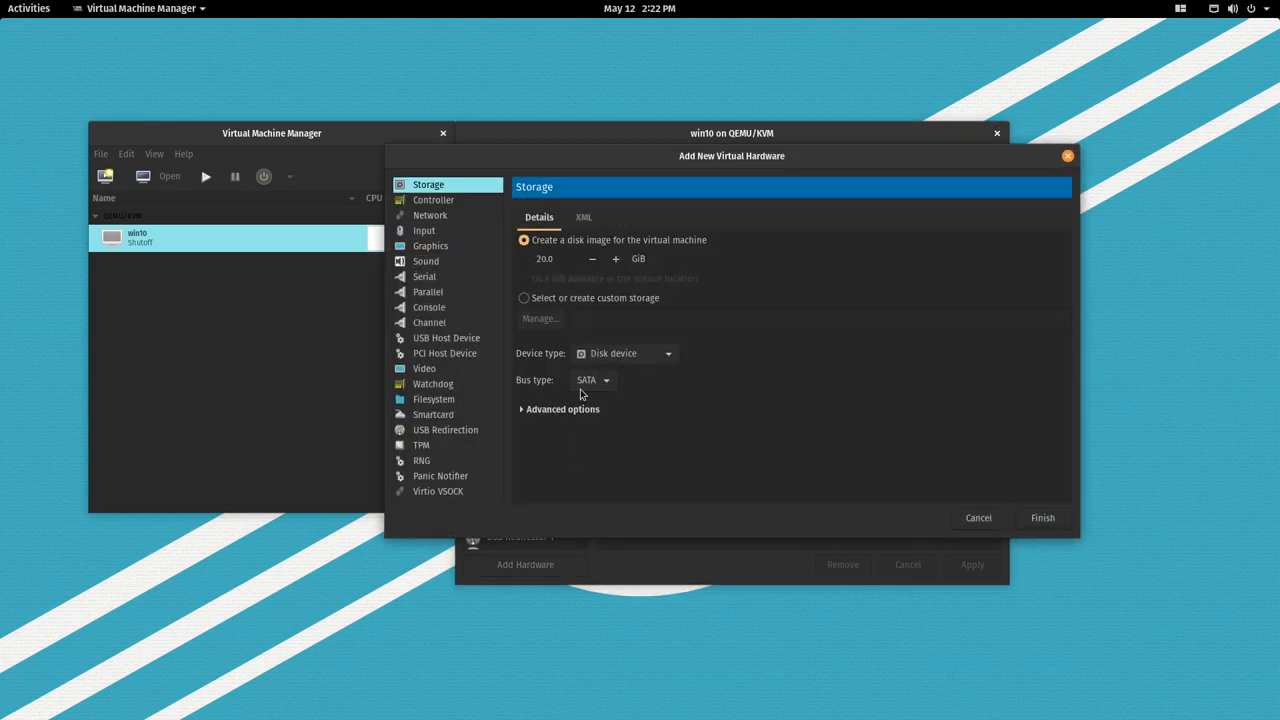
pyautogui.click(977, 517)
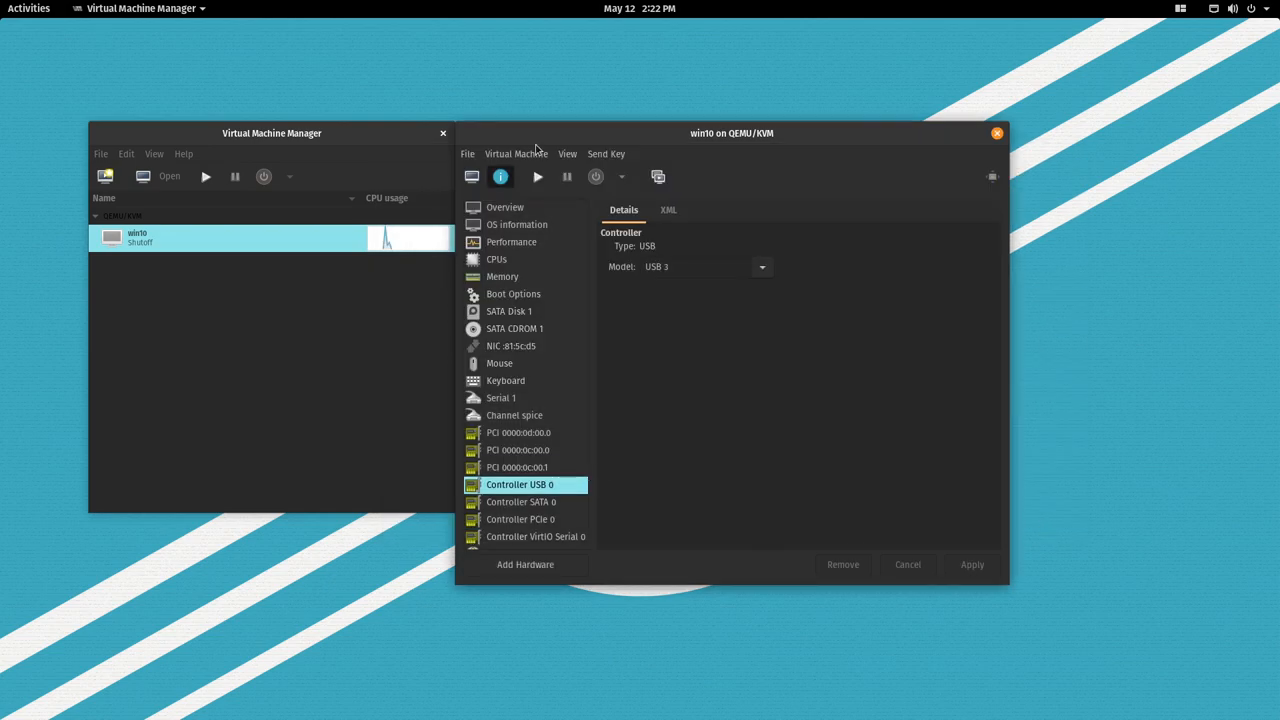
pyautogui.moveTo(537, 177)
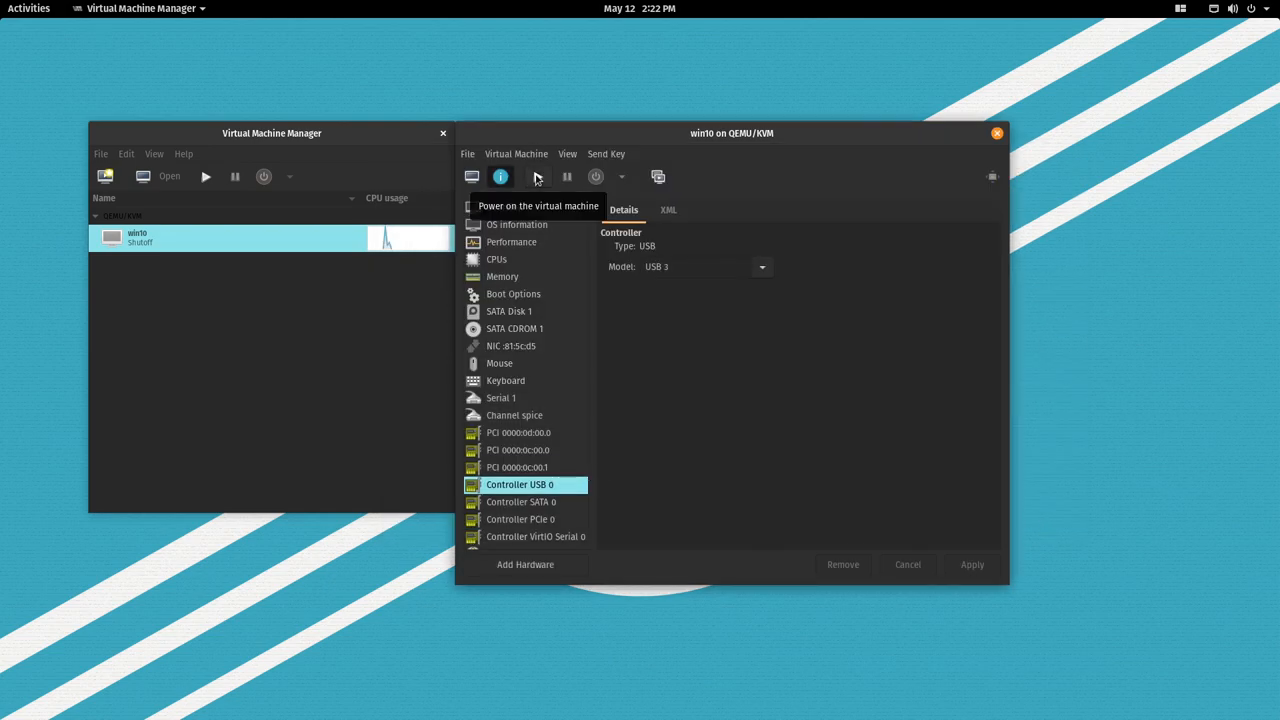
pyautogui.click(538, 177)
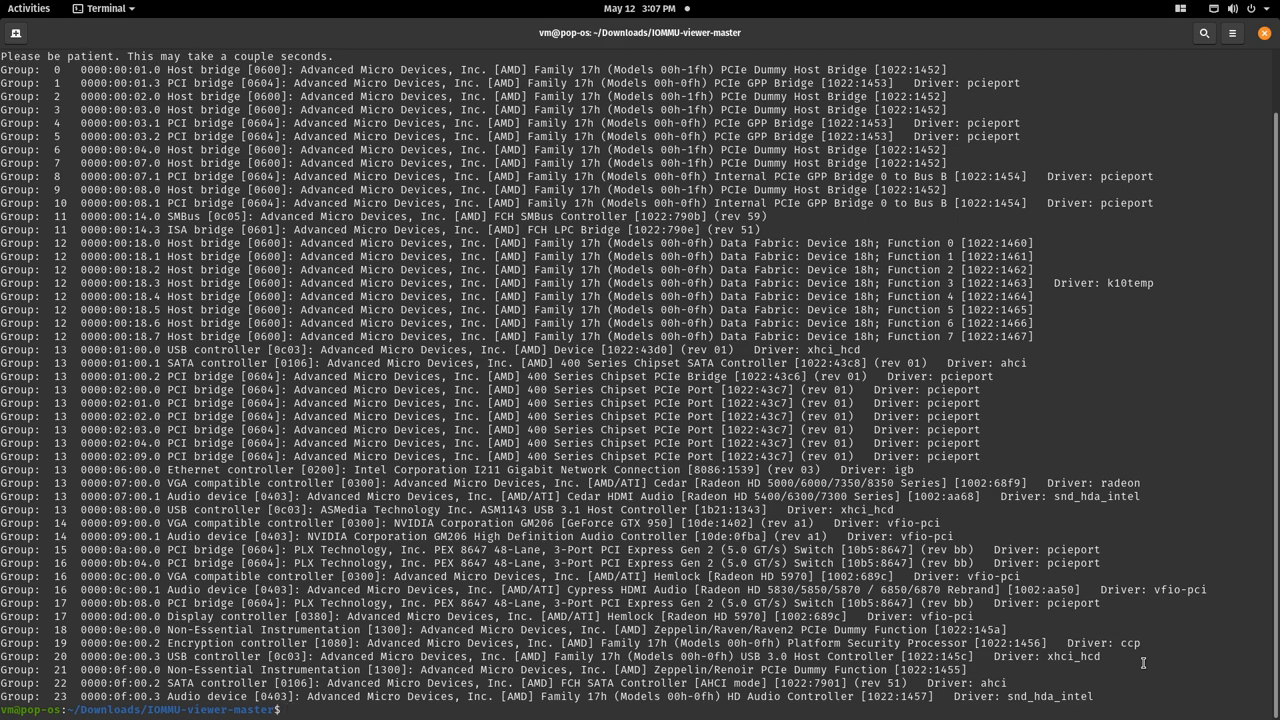
pyautogui.moveTo(30, 668)
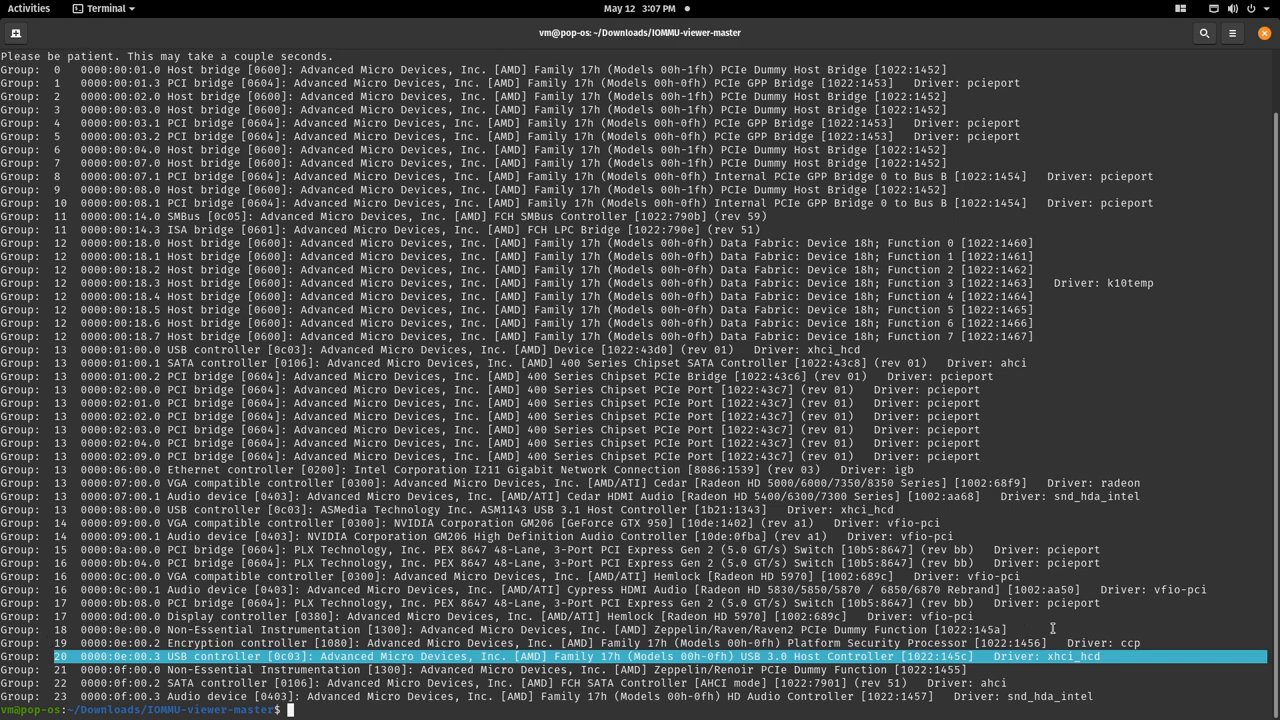
pyautogui.moveTo(1088, 651)
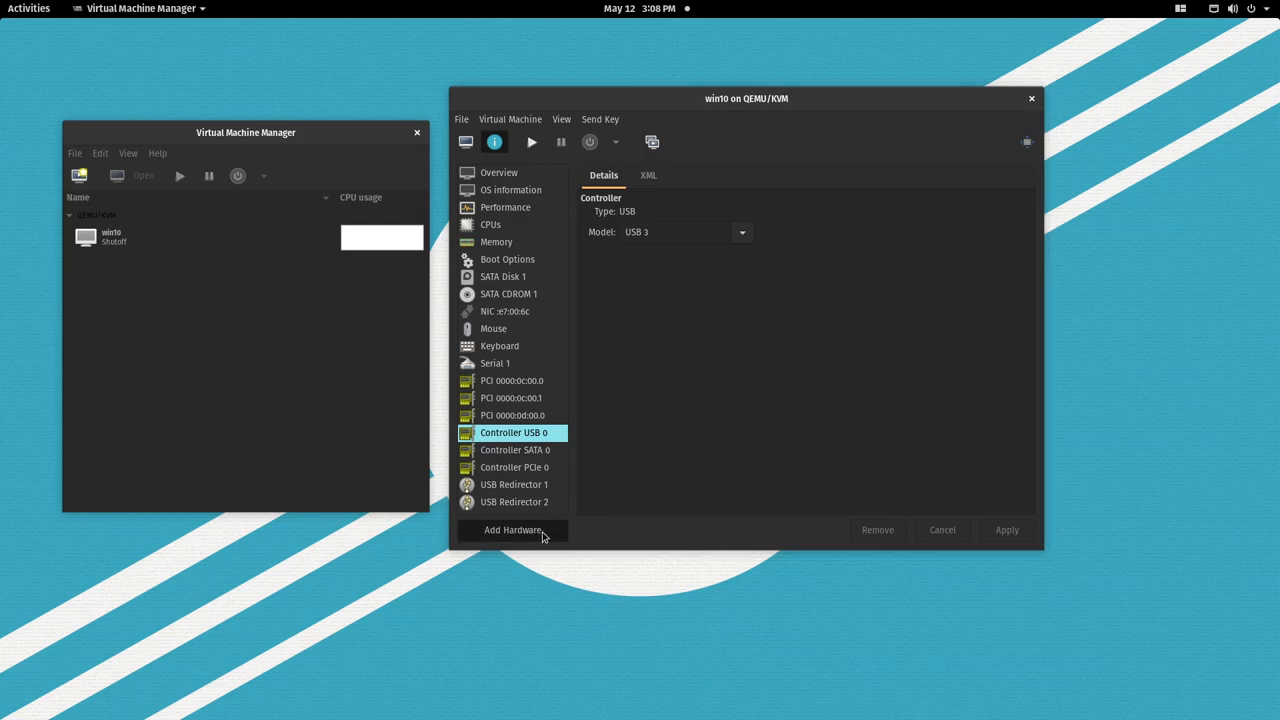
# Attach USB 3.0 Host Controller 0E:00.3 to win10 and power the VM on
pyautogui.click(513, 530)
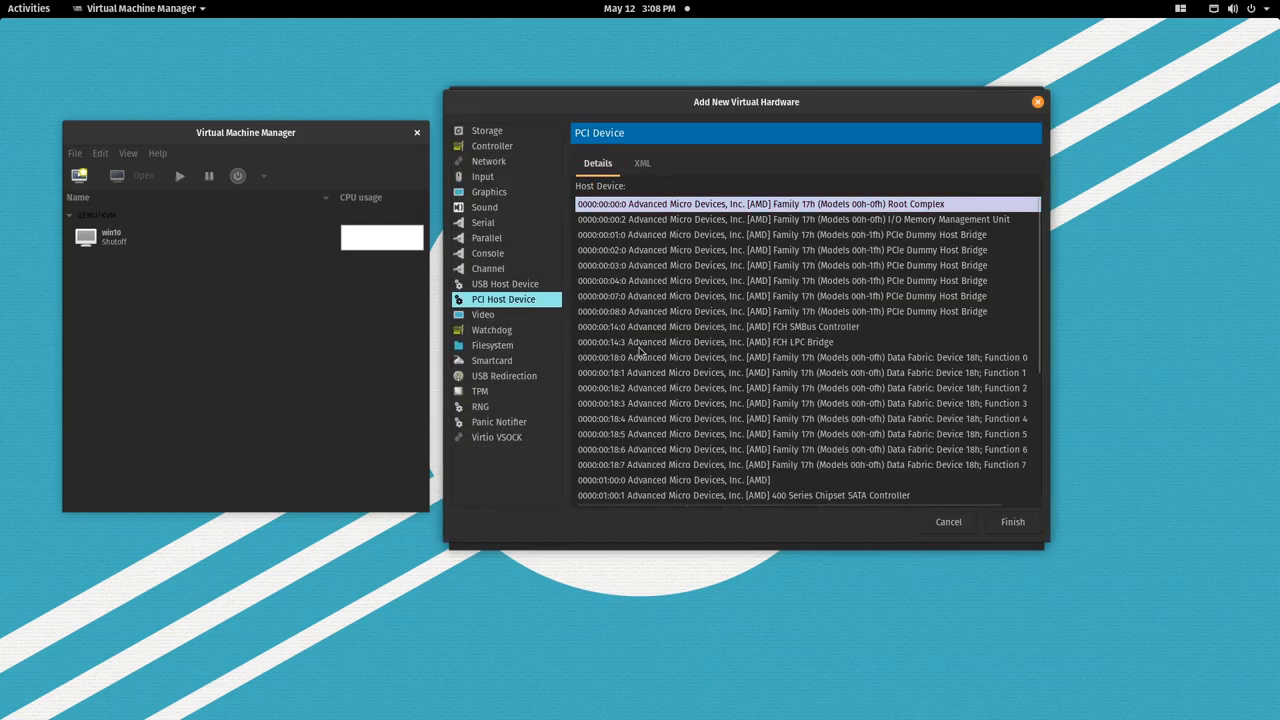
pyautogui.scroll(-3)
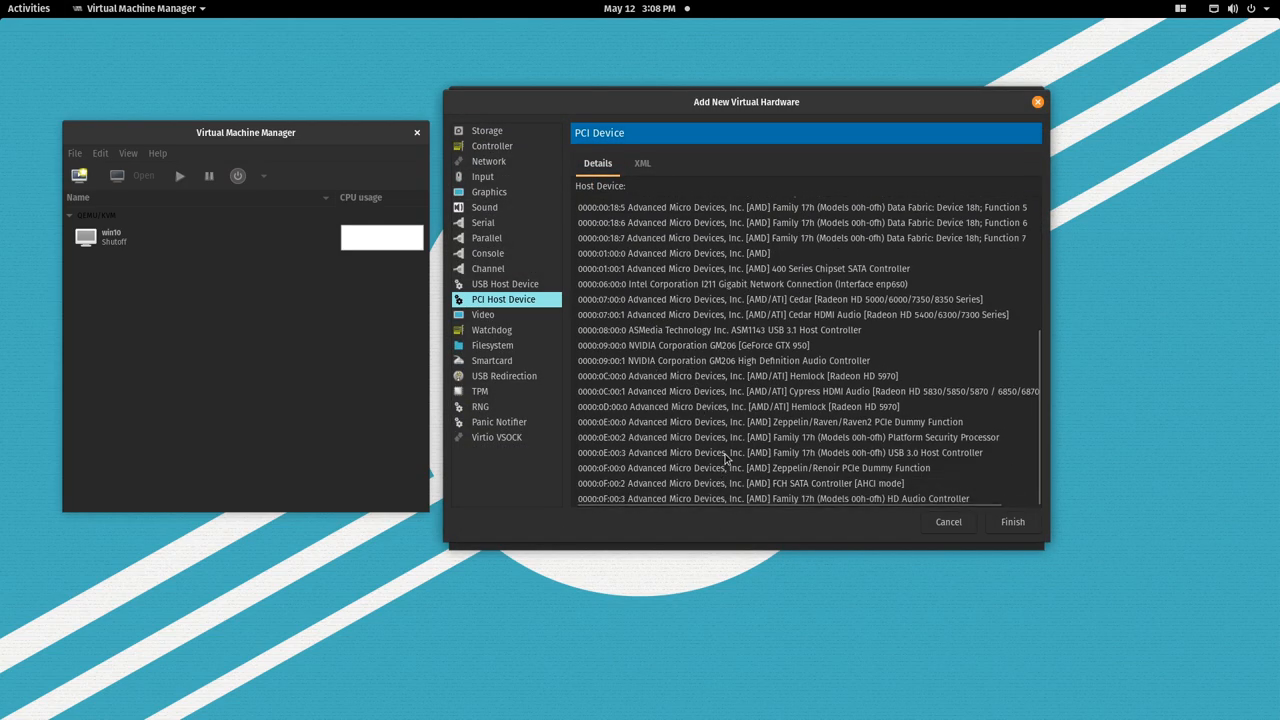
pyautogui.click(780, 452)
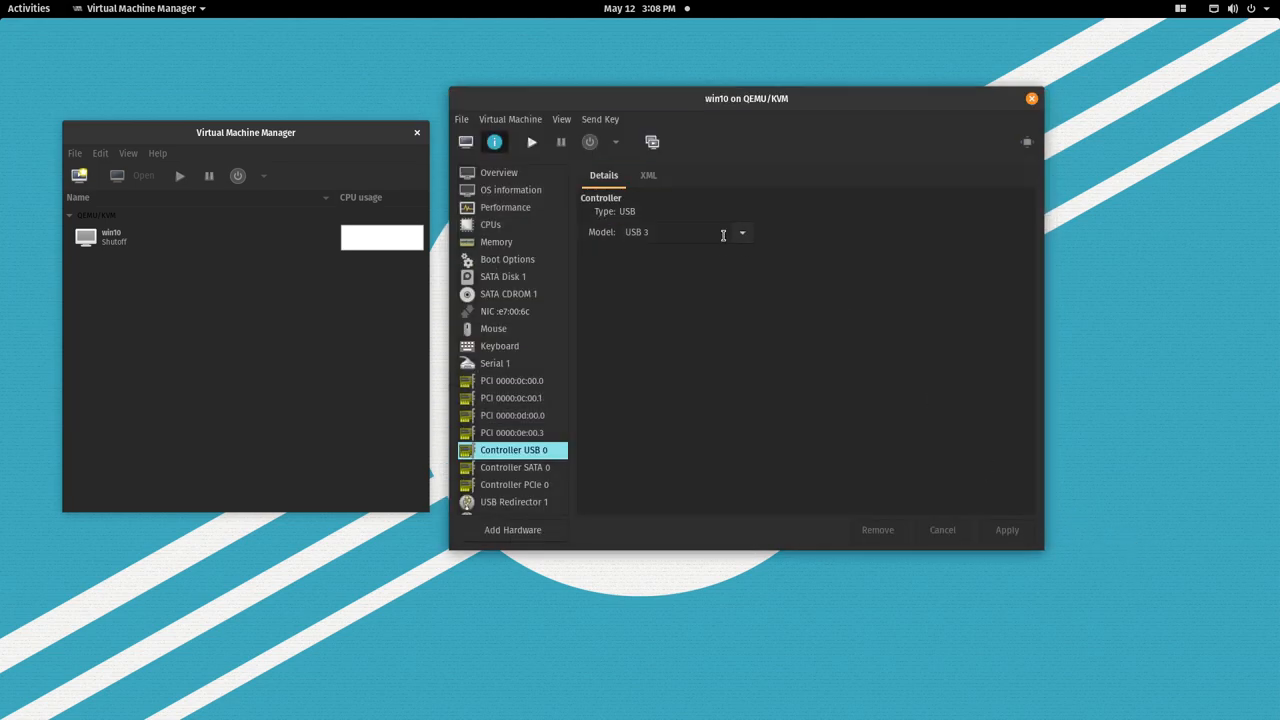
pyautogui.click(512, 432)
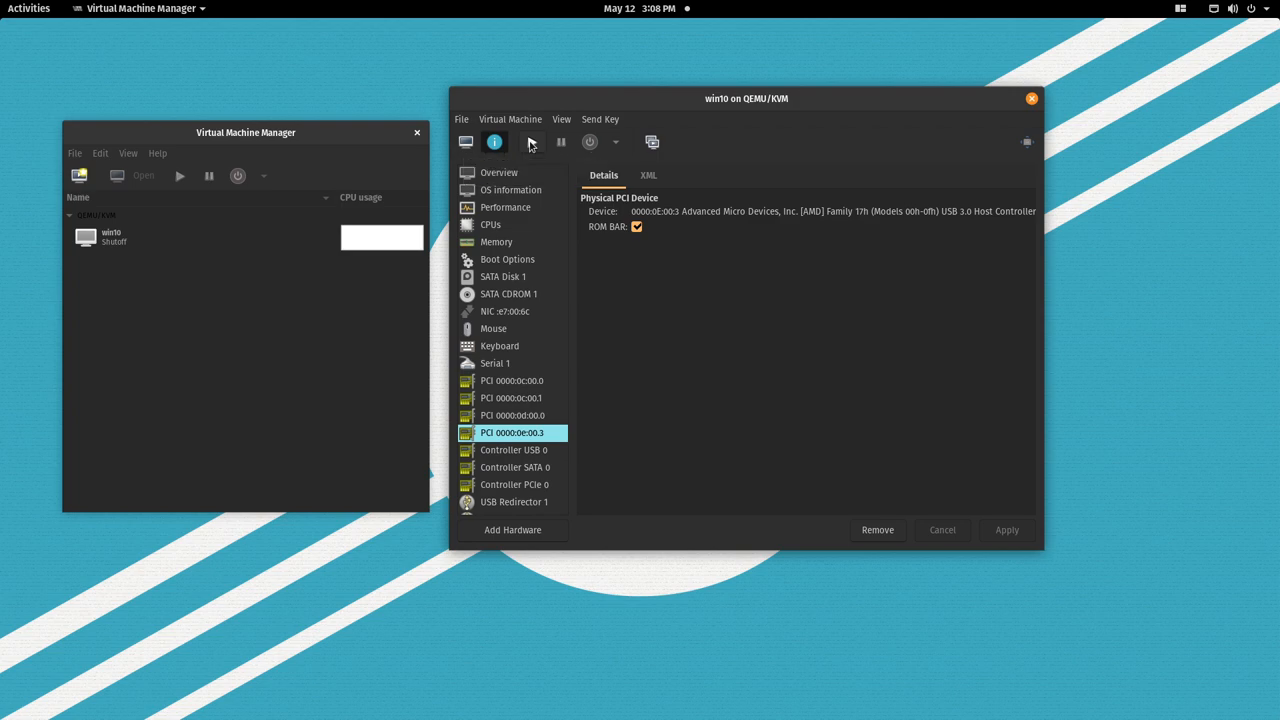
pyautogui.click(494, 141)
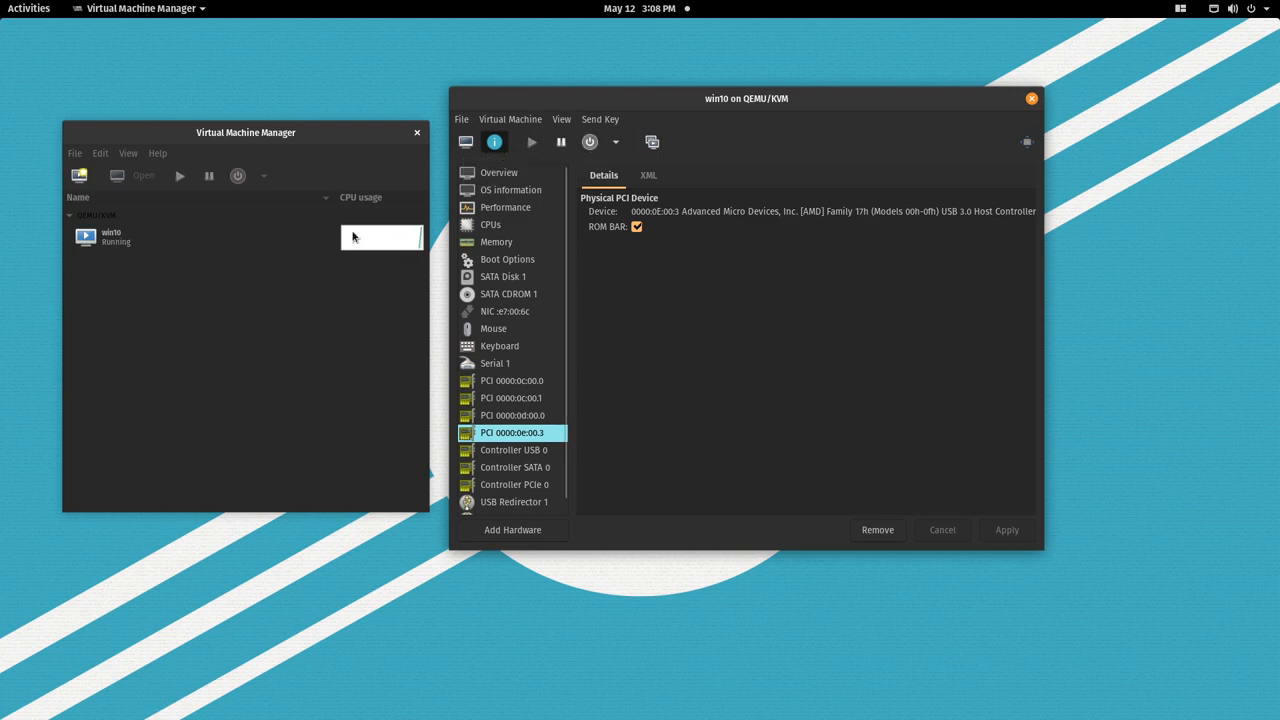
pyautogui.click(616, 141)
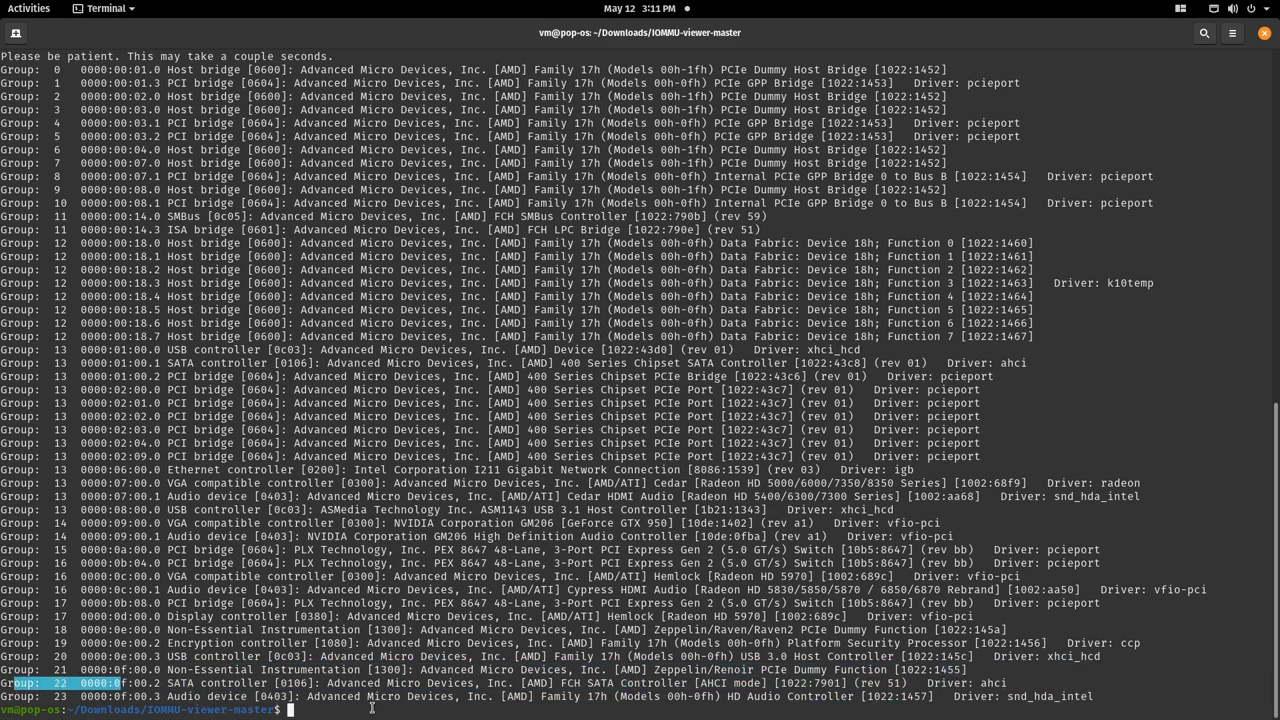
pyautogui.moveTo(1025, 683)
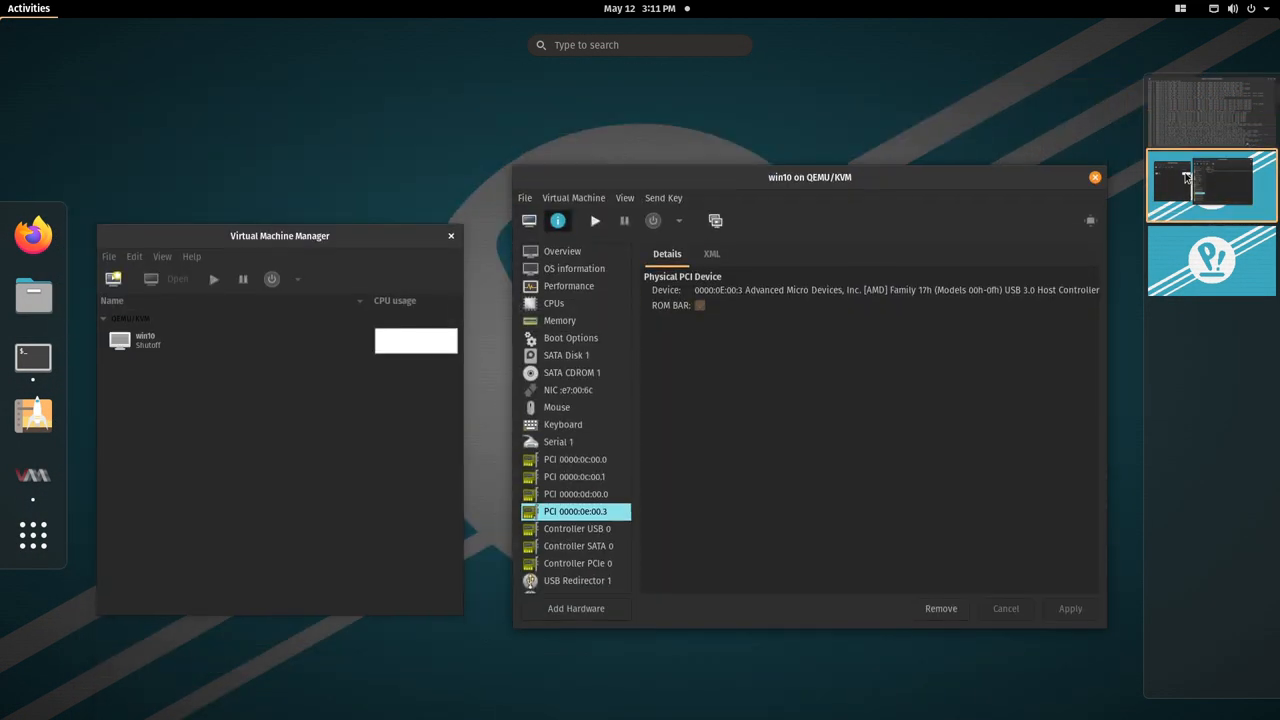
# Return to the VM manager and scroll the host PCI device list toward the SATA controller
pyautogui.click(575, 608)
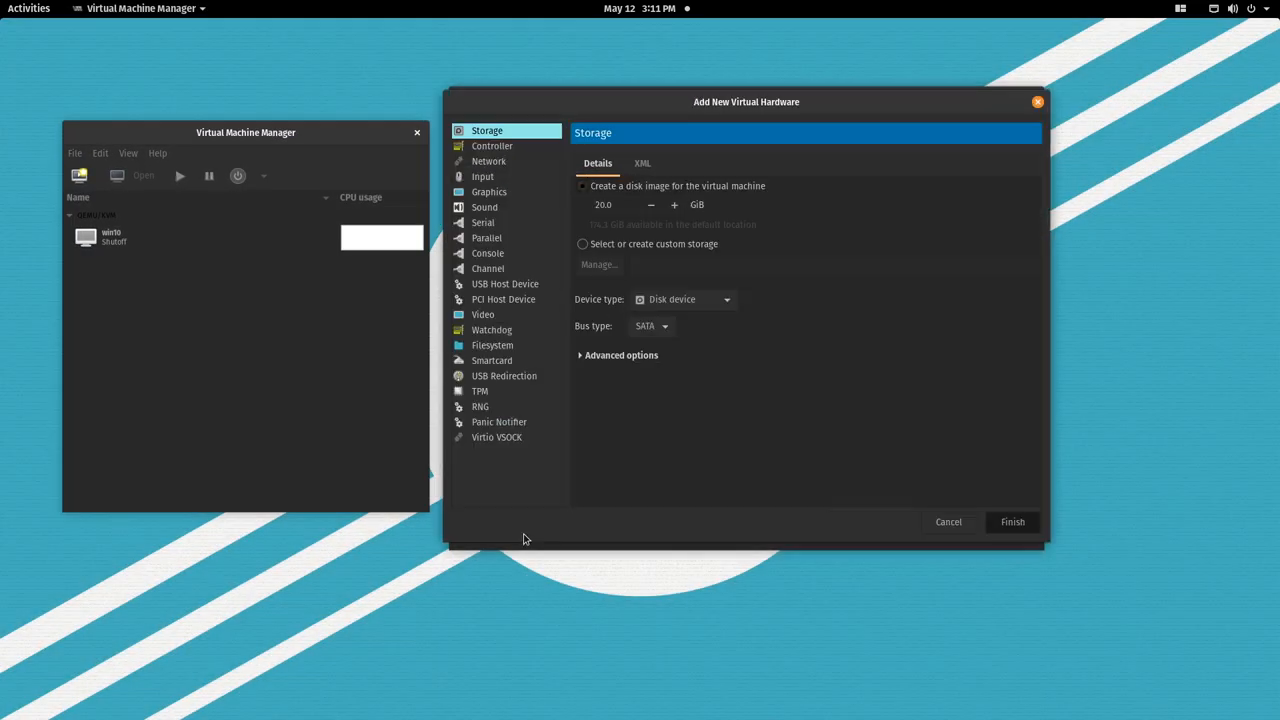
pyautogui.click(503, 299)
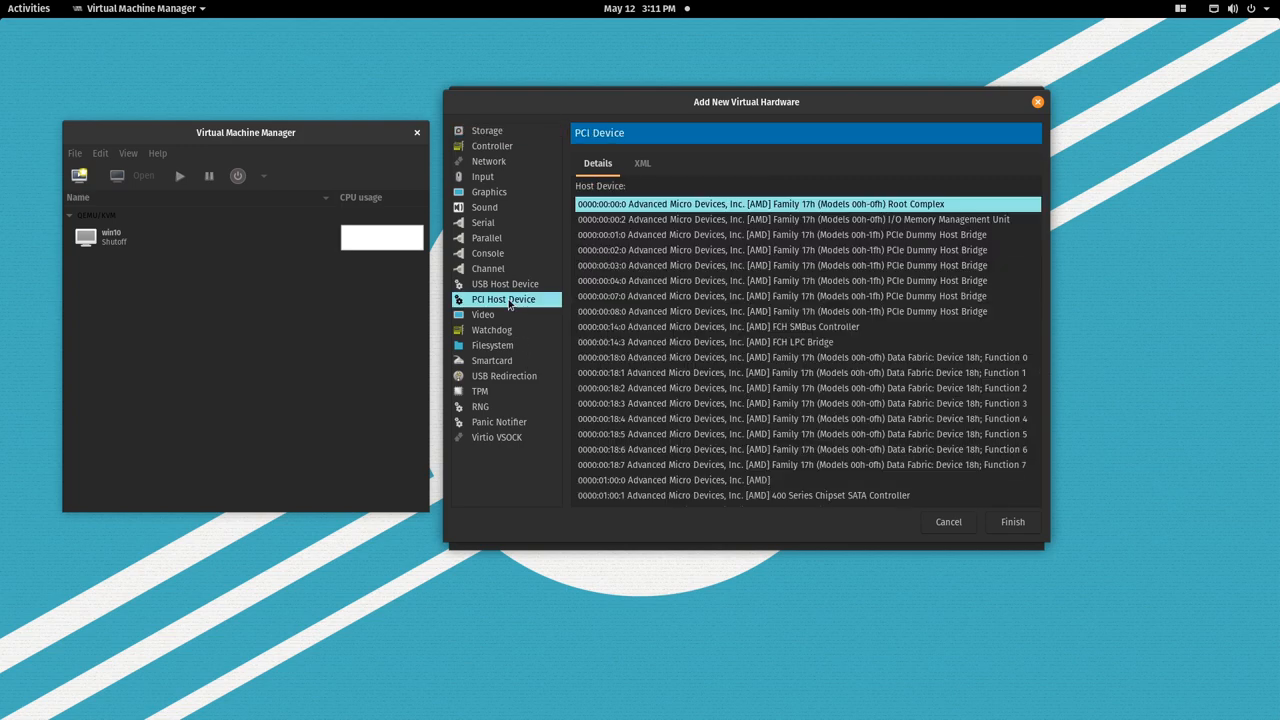
pyautogui.scroll(-3)
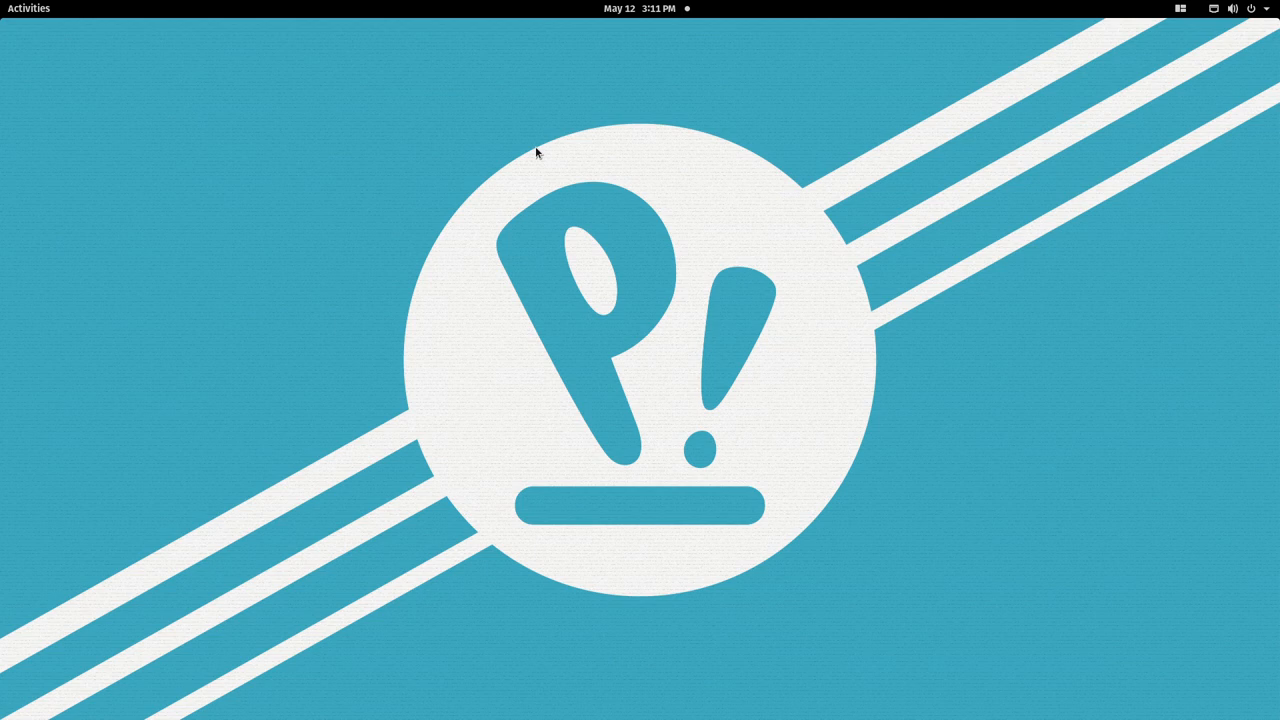
# Open the Activities overview and select the workspace holding the surviving Terminal window
pyautogui.click(28, 8)
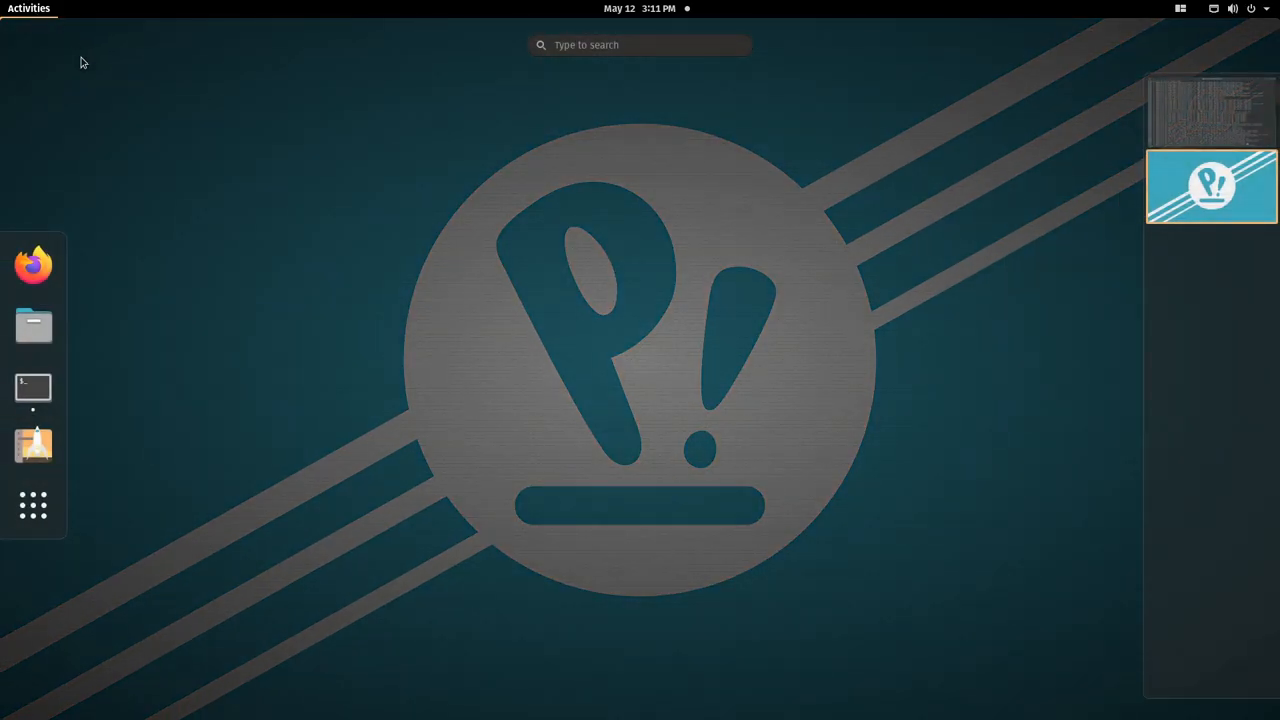
pyautogui.click(1211, 186)
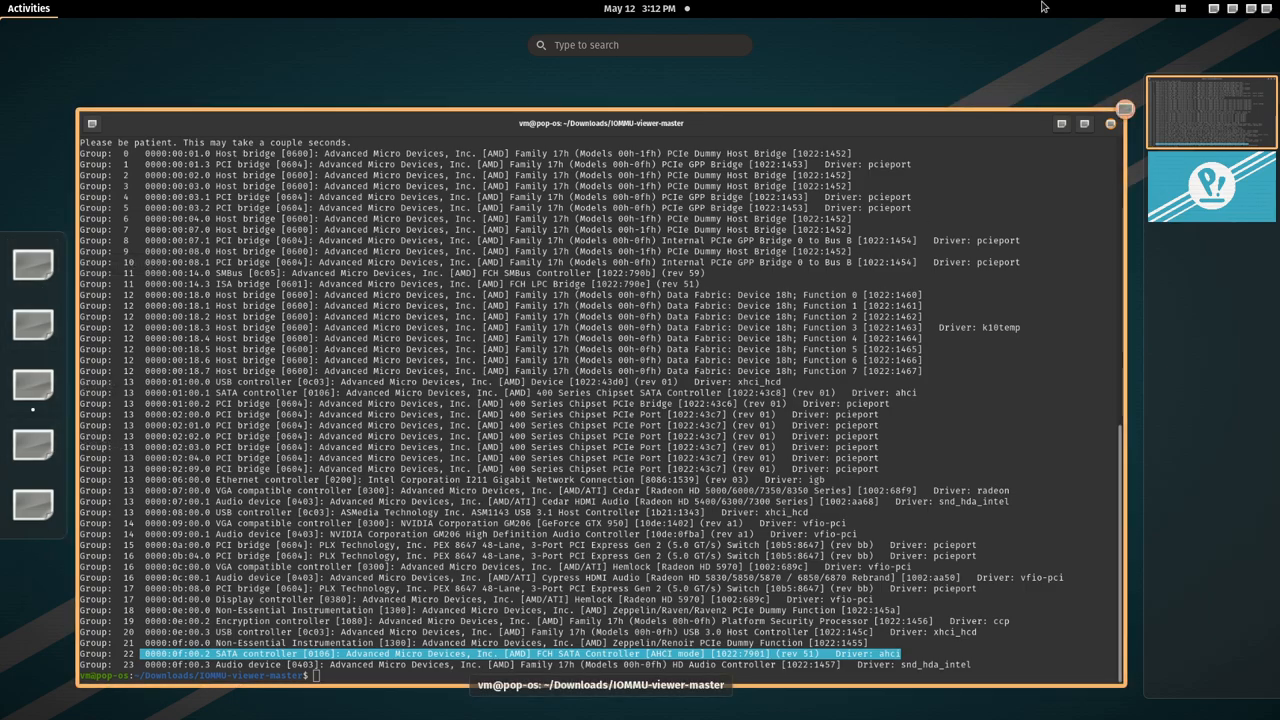
# Bring the Terminal window with the IOMMU group listing to the front
pyautogui.click(1180, 9)
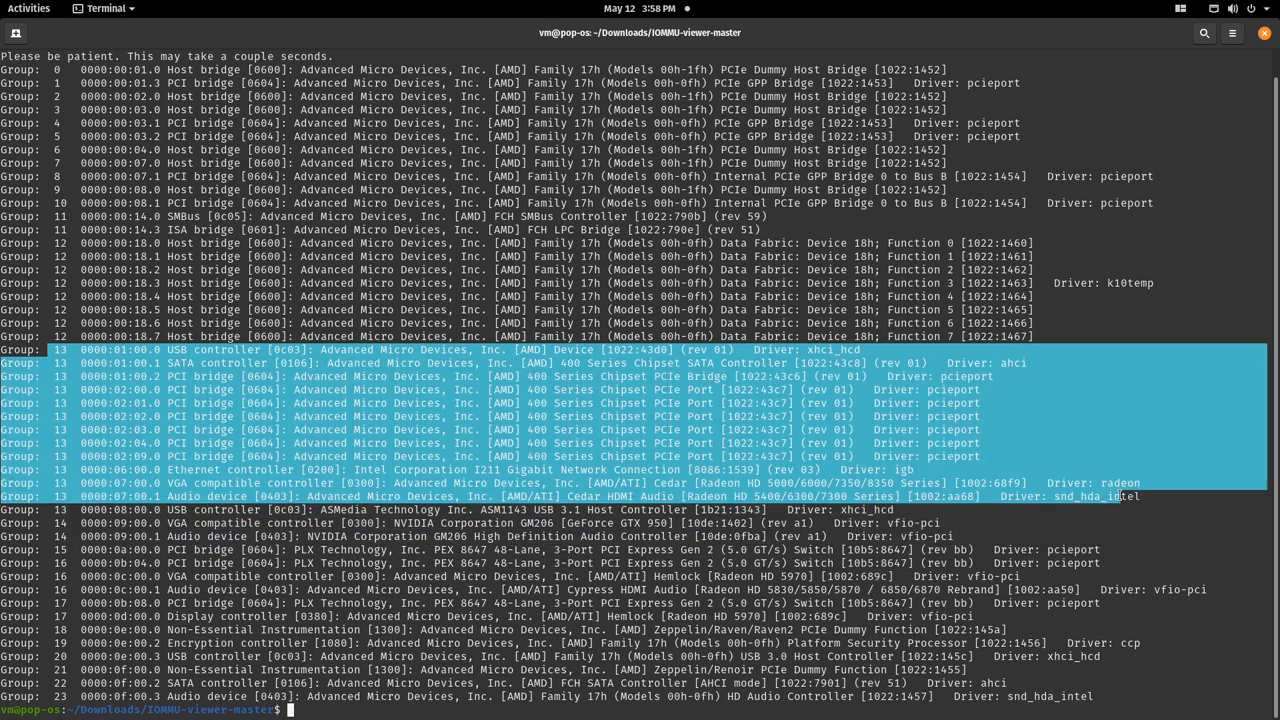
pyautogui.moveTo(1155, 496)
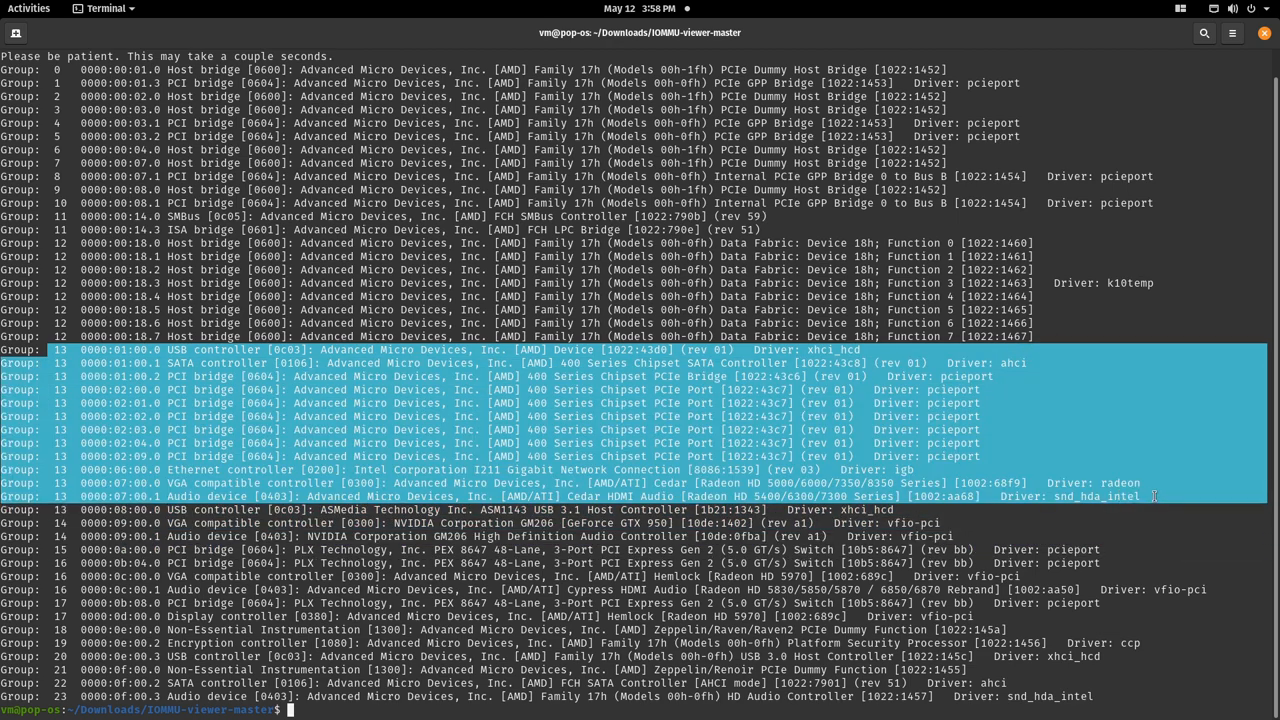